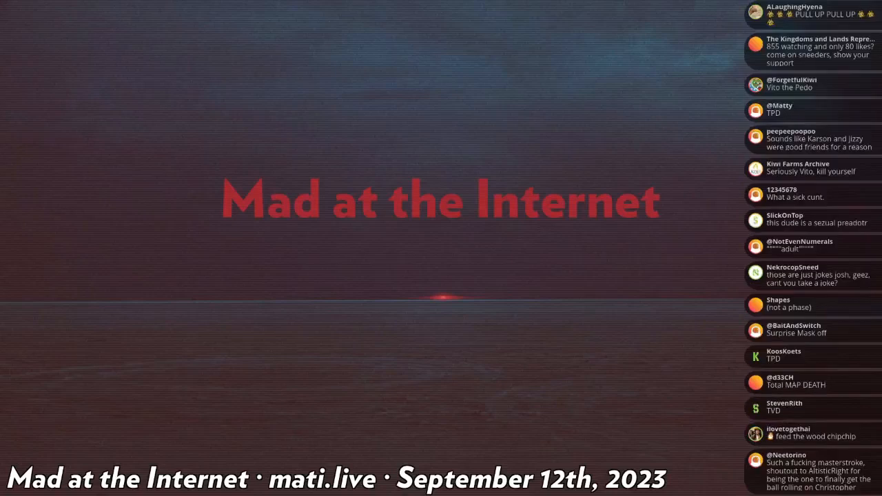
{"action": "scroll", "scroll_direction": "down", "scroll_amount": 3}
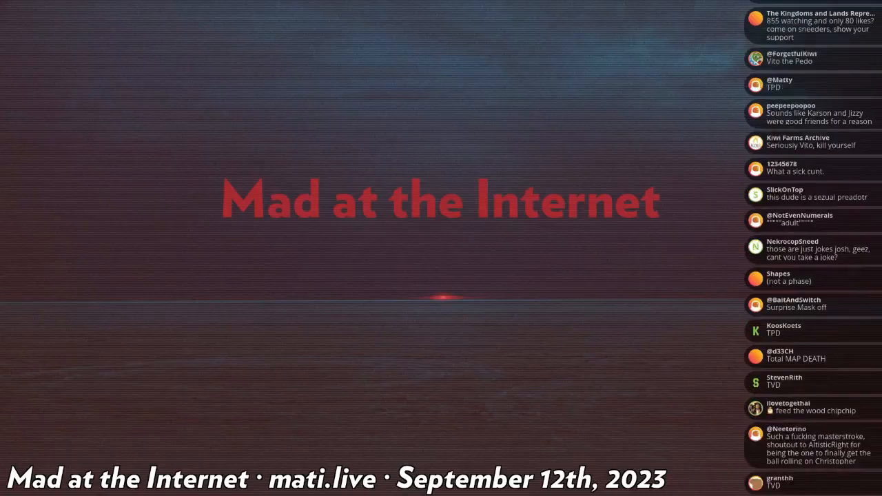
{"action": "scroll", "scroll_direction": "down", "scroll_amount": 3}
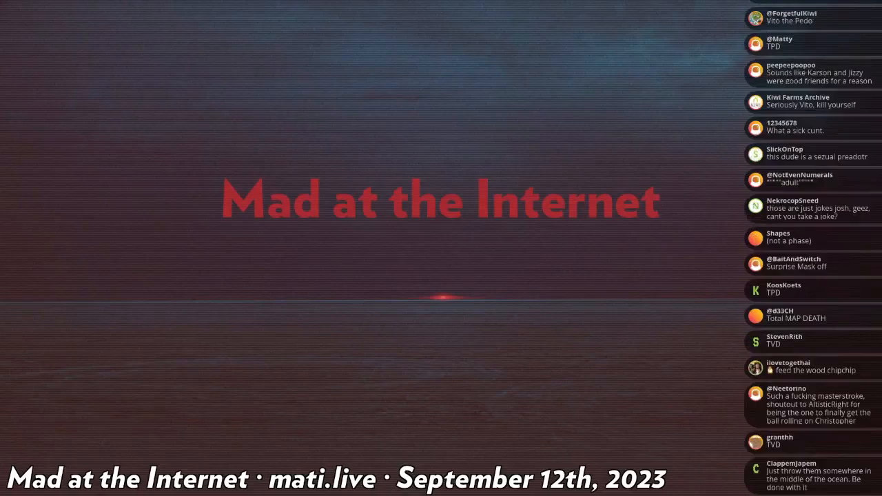
{"action": "scroll", "scroll_direction": "down", "scroll_amount": 3}
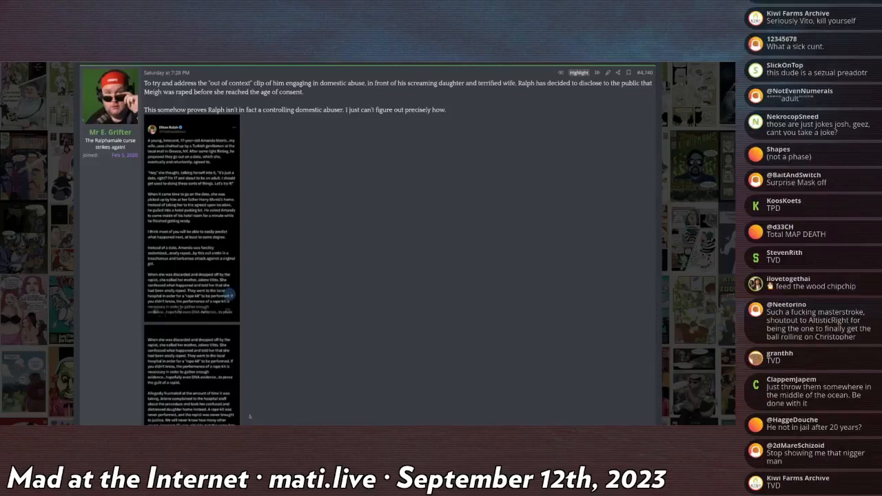
{"action": "scroll", "scroll_direction": "down", "scroll_amount": 3}
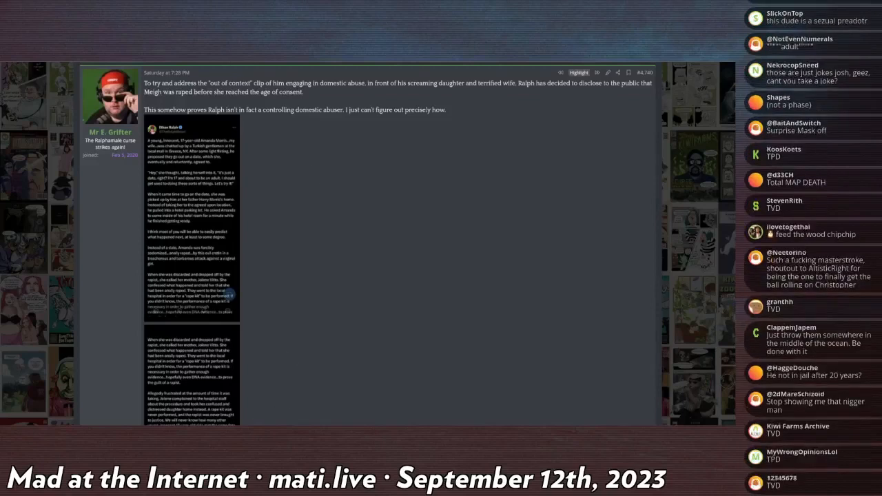
{"action": "mouse_move", "coordinate": [279, 169]}
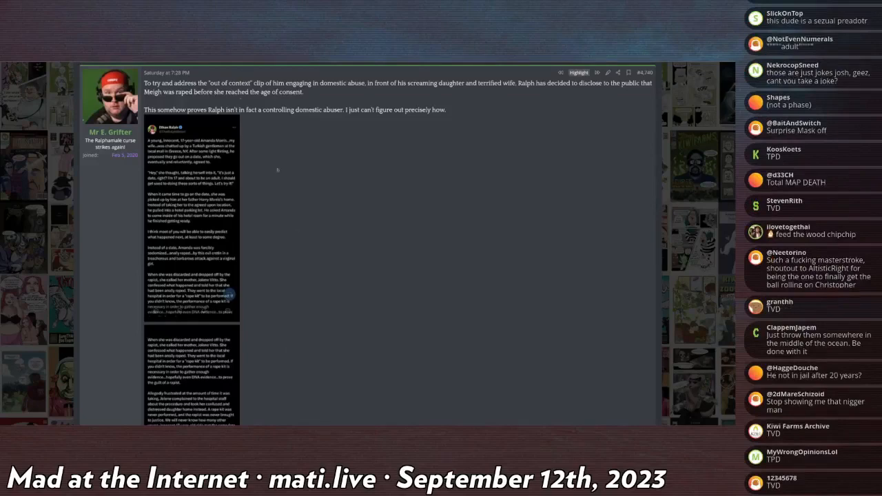
{"action": "scroll", "scroll_direction": "down", "scroll_amount": 3}
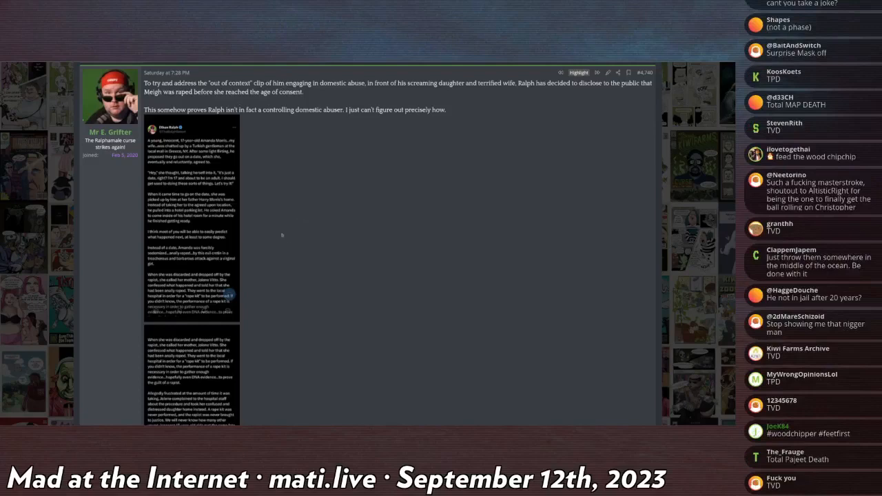
{"action": "scroll", "scroll_direction": "down", "scroll_amount": 3}
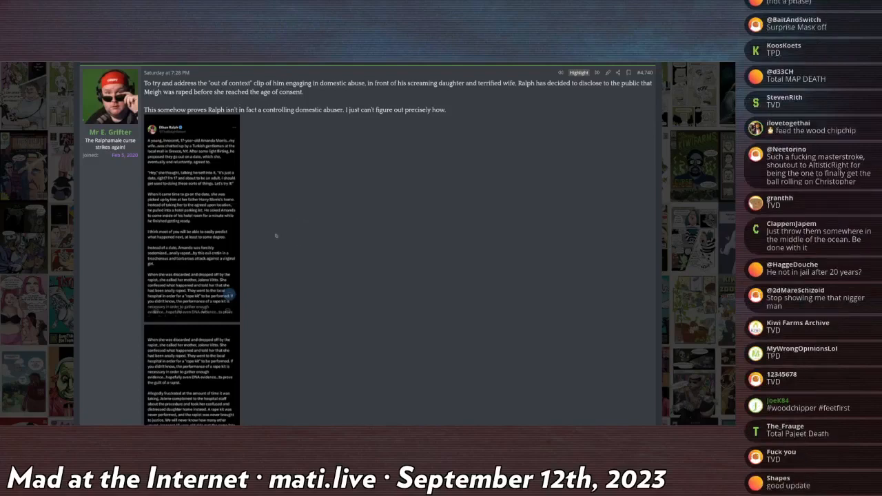
{"action": "scroll", "scroll_direction": "down", "scroll_amount": 3}
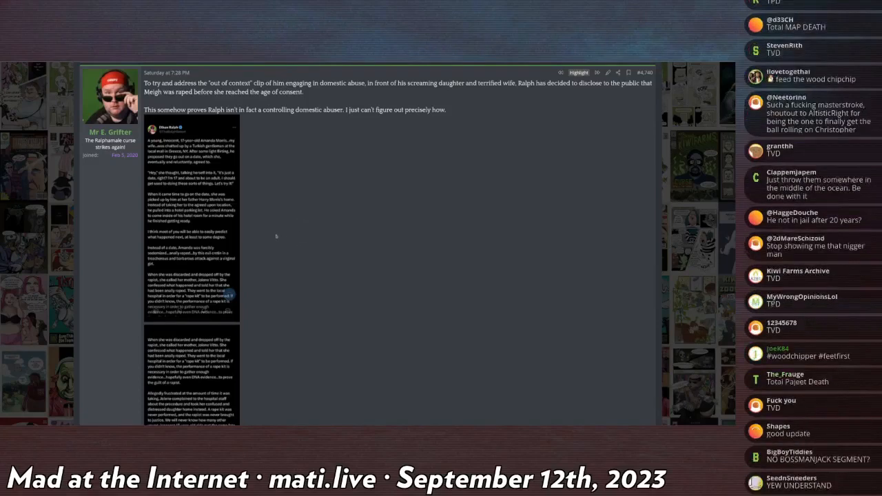
{"action": "scroll", "scroll_direction": "down", "scroll_amount": 3}
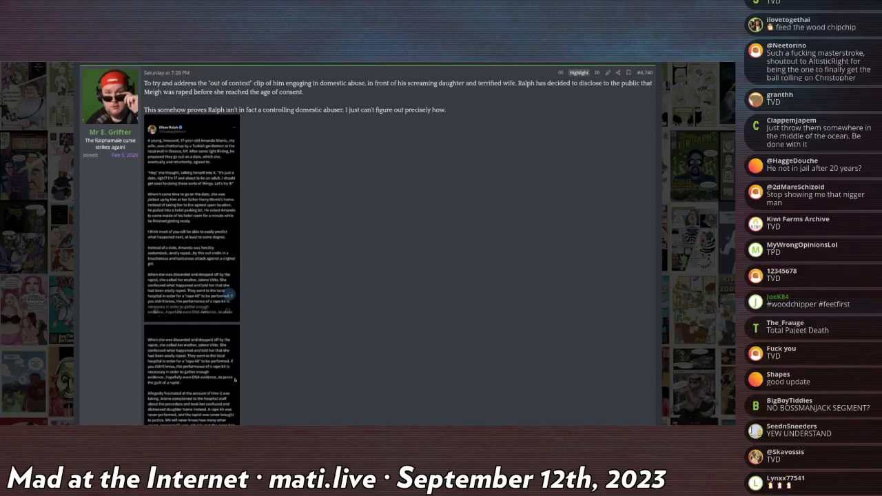
{"action": "mouse_move", "coordinate": [234, 379]}
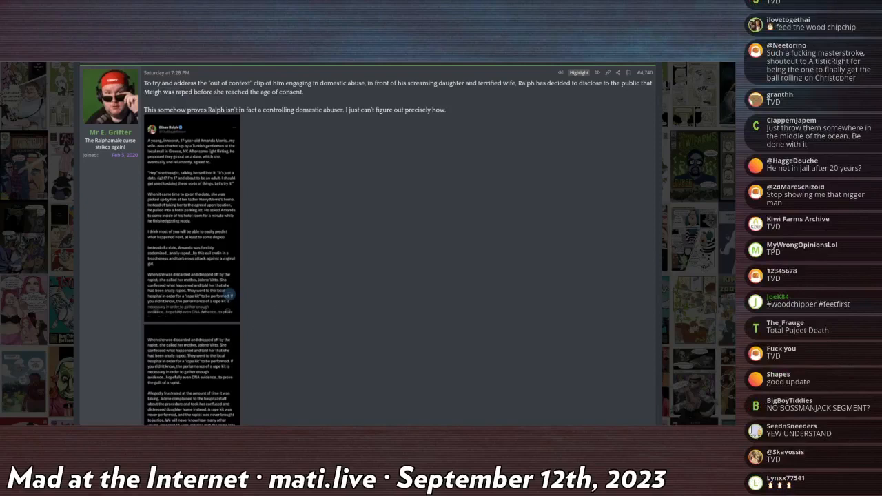
{"action": "scroll", "scroll_direction": "down", "scroll_amount": 3}
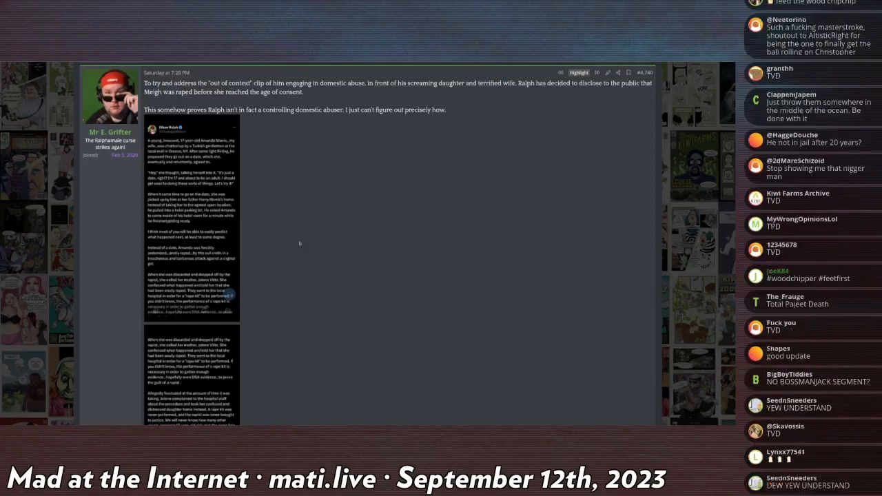
{"action": "scroll", "scroll_direction": "down", "scroll_amount": 3}
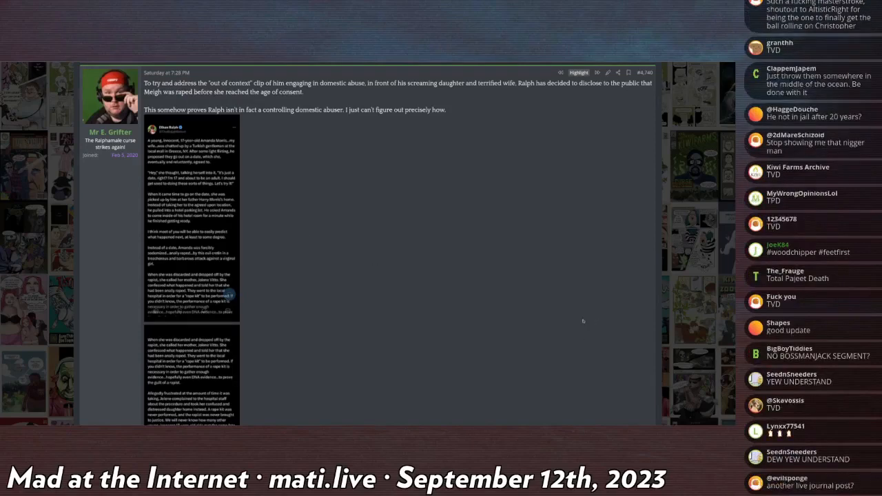
{"action": "scroll", "scroll_direction": "down", "scroll_amount": 3}
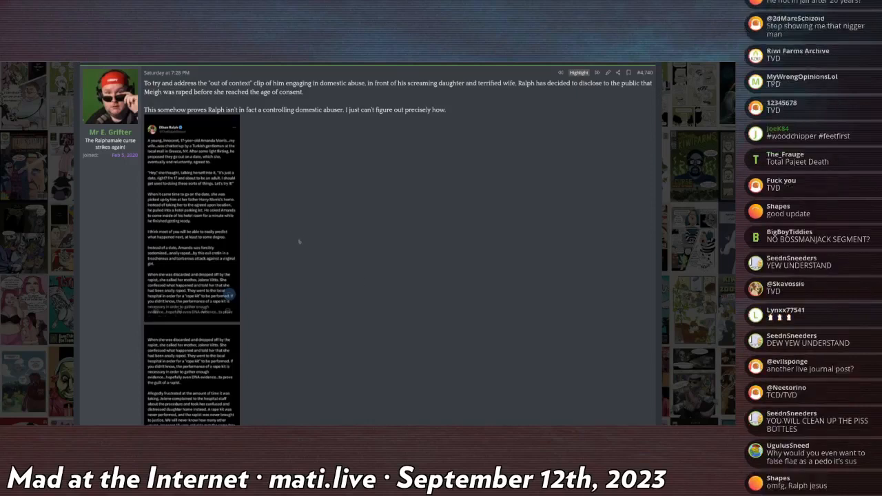
{"action": "mouse_move", "coordinate": [293, 295]}
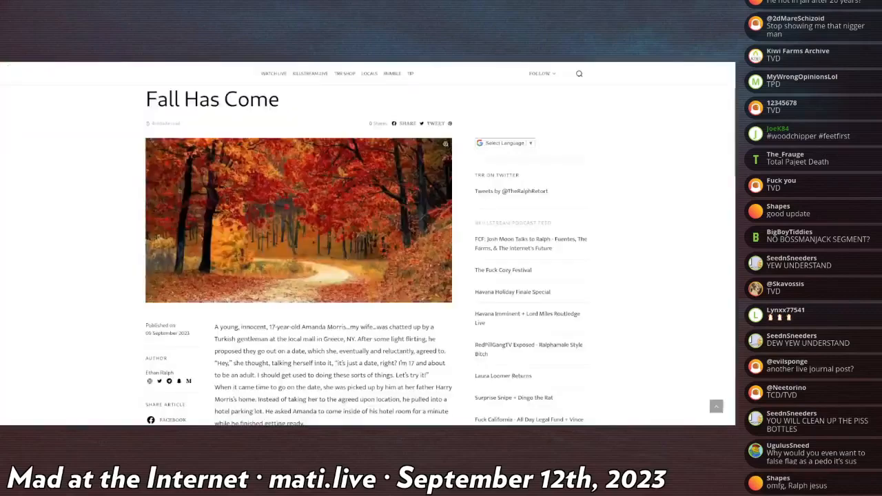
{"action": "scroll", "scroll_direction": "down", "scroll_amount": 3}
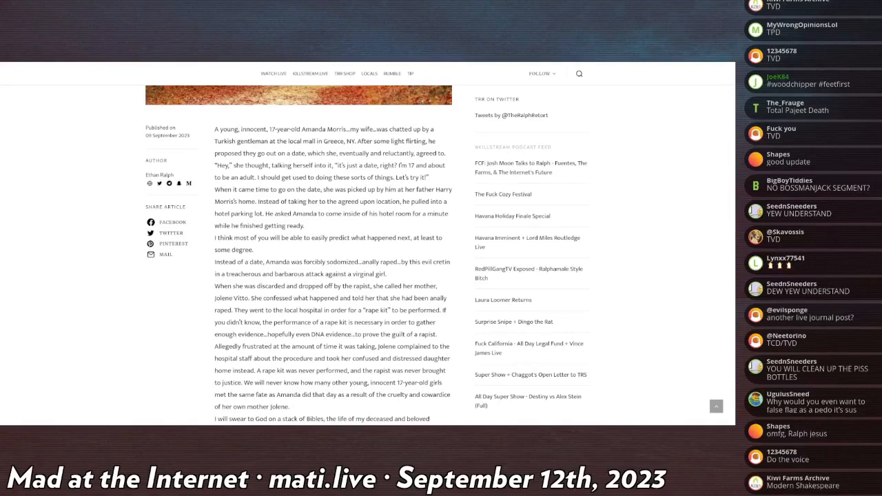
{"action": "scroll", "scroll_direction": "down", "scroll_amount": 3}
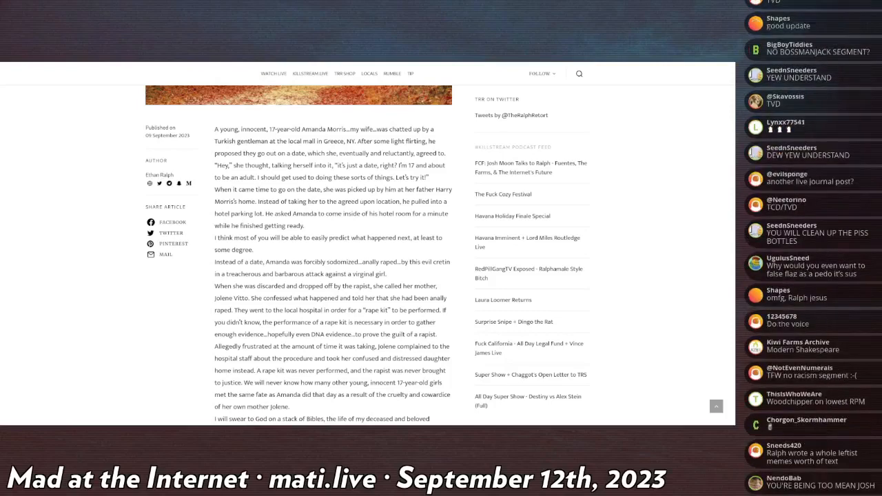
{"action": "scroll", "scroll_direction": "down", "scroll_amount": 3}
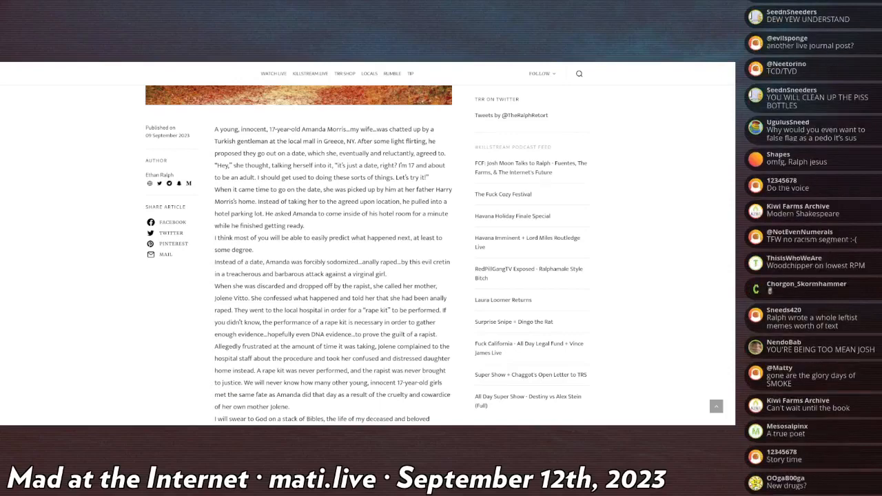
{"action": "scroll", "scroll_direction": "down", "scroll_amount": 3}
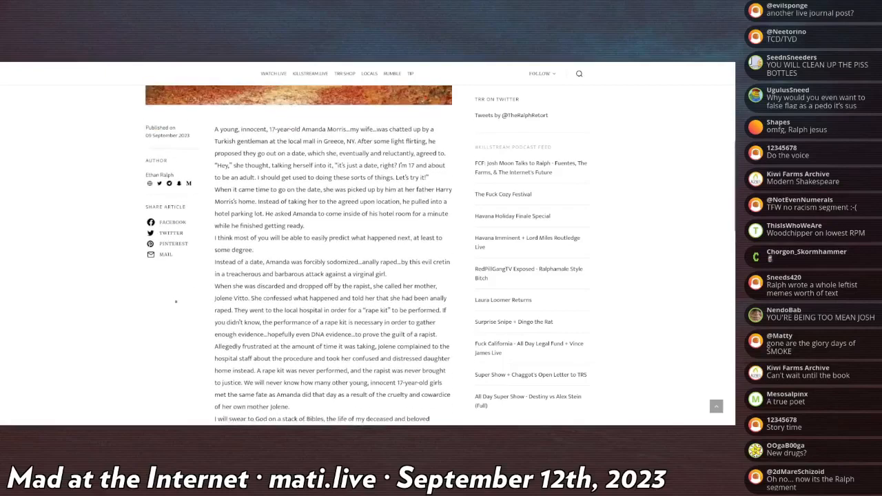
{"action": "scroll", "scroll_direction": "down", "scroll_amount": 3}
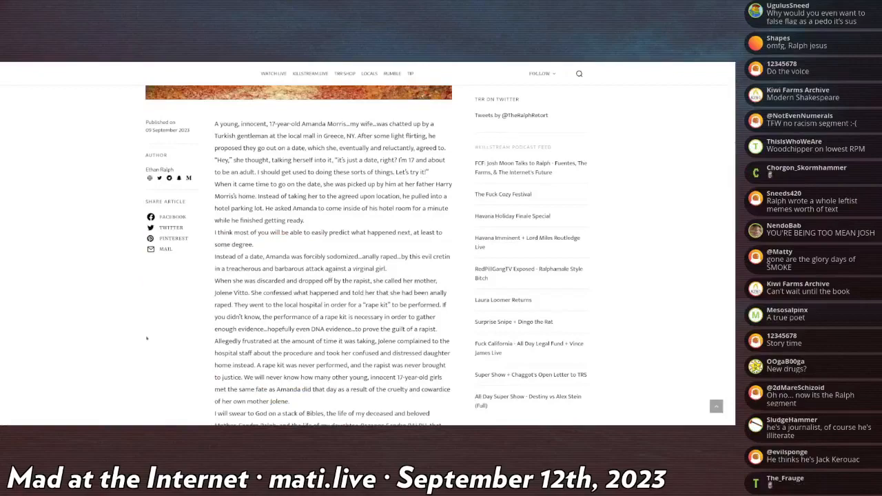
{"action": "scroll", "scroll_direction": "up", "scroll_amount": 3}
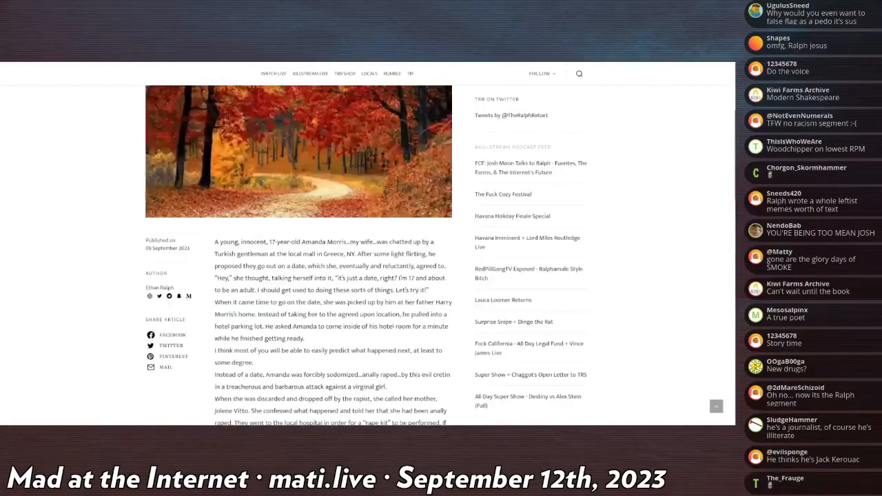
{"action": "scroll", "scroll_direction": "down", "scroll_amount": 3}
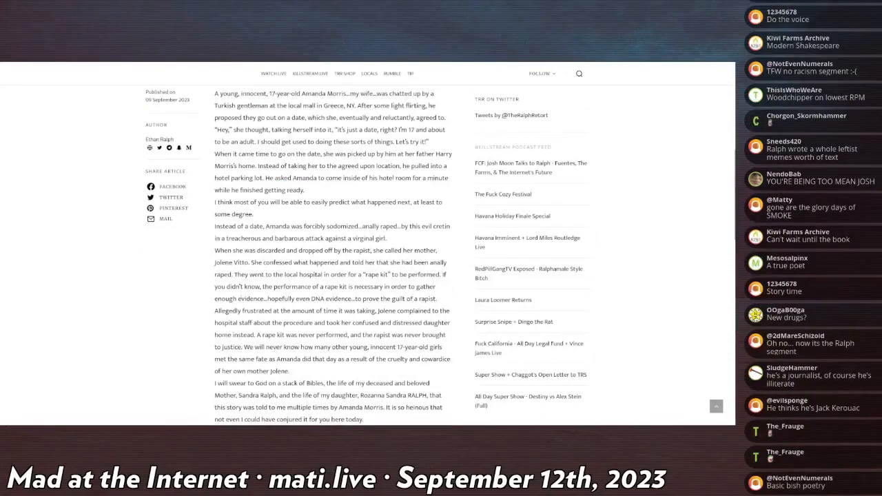
{"action": "scroll", "scroll_direction": "down", "scroll_amount": 3}
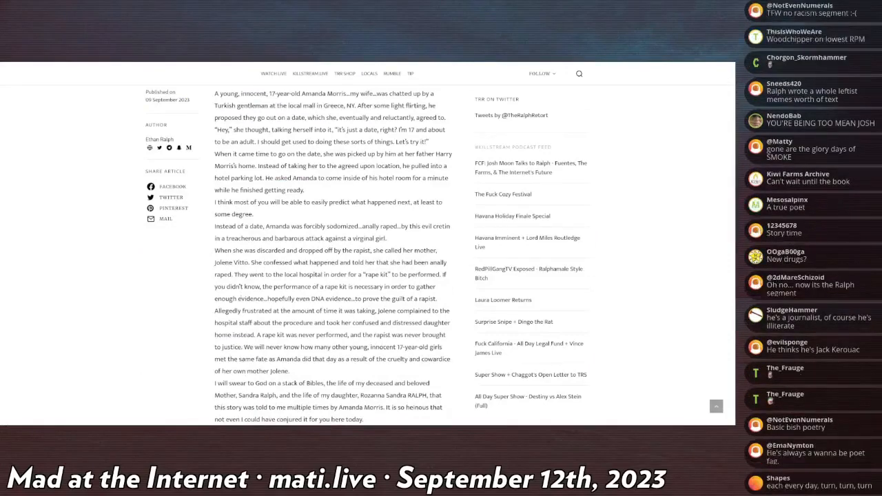
{"action": "scroll", "scroll_direction": "down", "scroll_amount": 3}
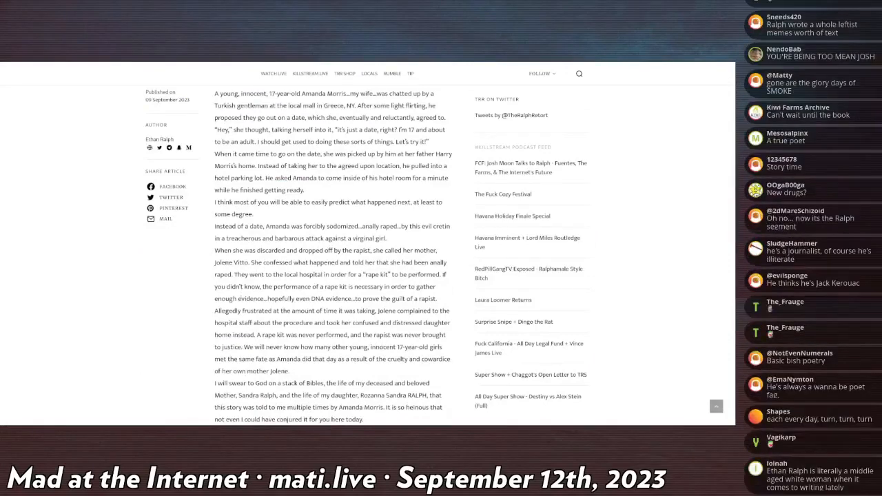
{"action": "scroll", "scroll_direction": "down", "scroll_amount": 3}
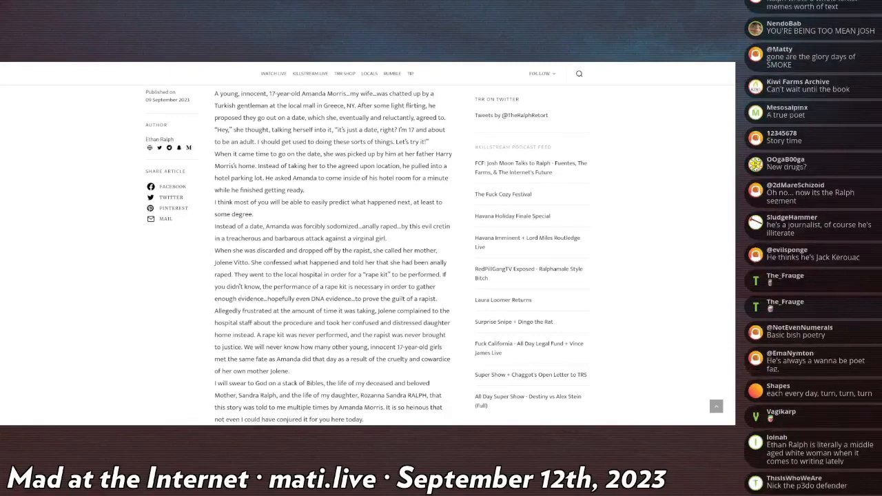
{"action": "scroll", "scroll_direction": "down", "scroll_amount": 3}
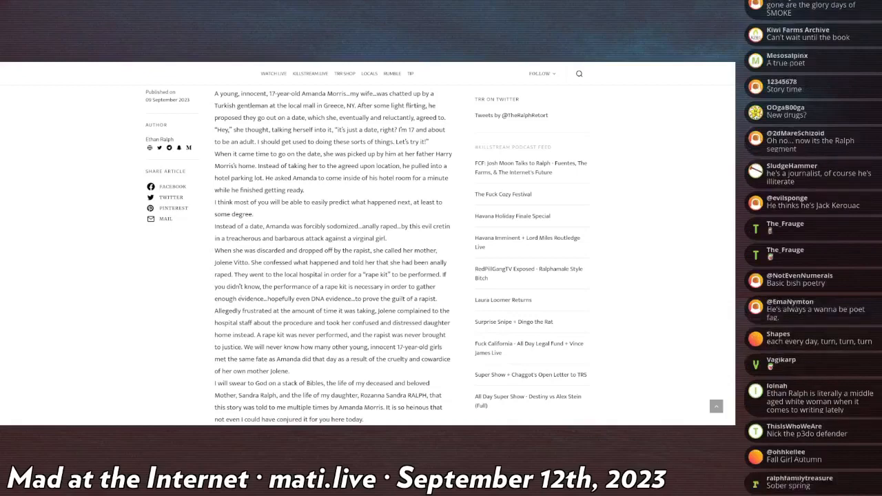
{"action": "scroll", "scroll_direction": "down", "scroll_amount": 3}
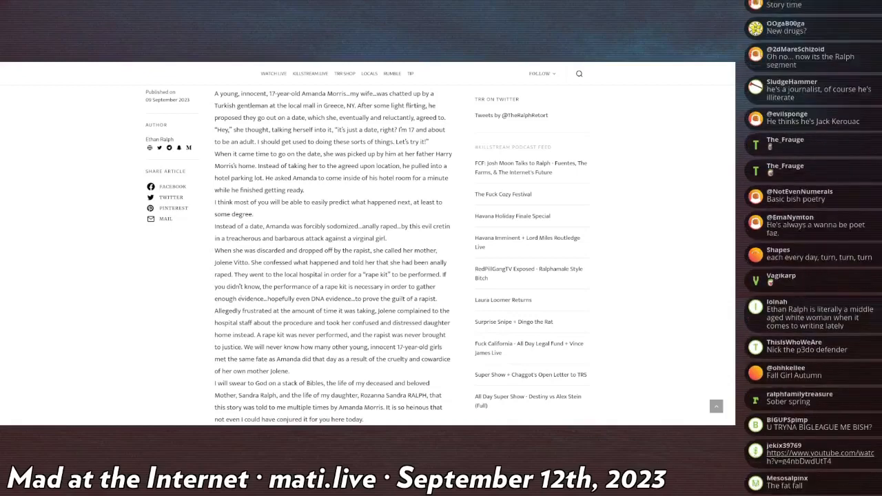
{"action": "scroll", "scroll_direction": "down", "scroll_amount": 3}
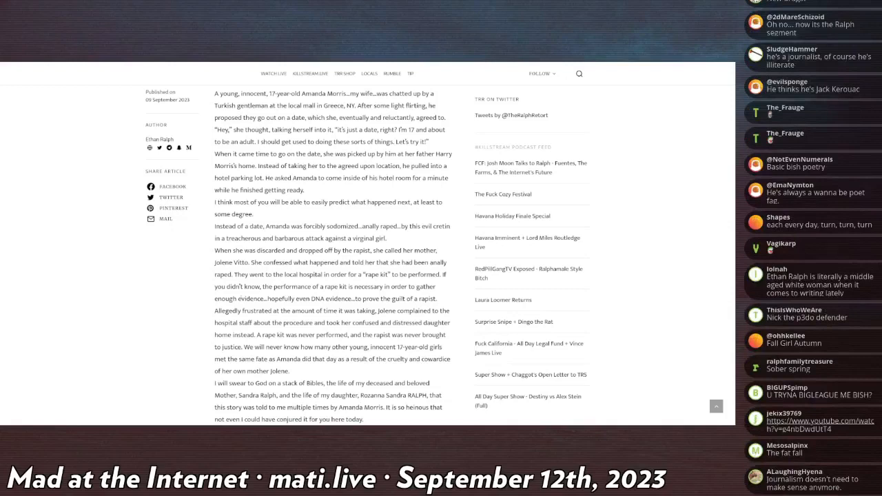
{"action": "scroll", "scroll_direction": "down", "scroll_amount": 3}
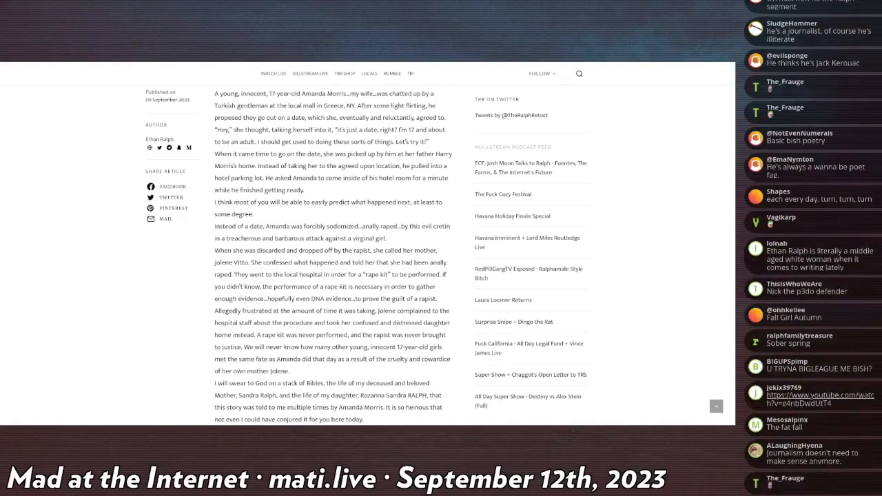
{"action": "scroll", "scroll_direction": "up", "scroll_amount": 3}
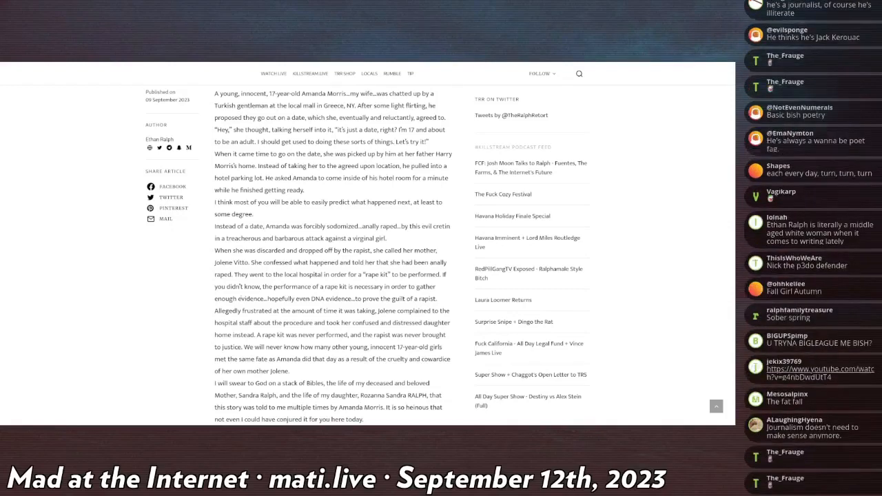
{"action": "scroll", "scroll_direction": "down", "scroll_amount": 3}
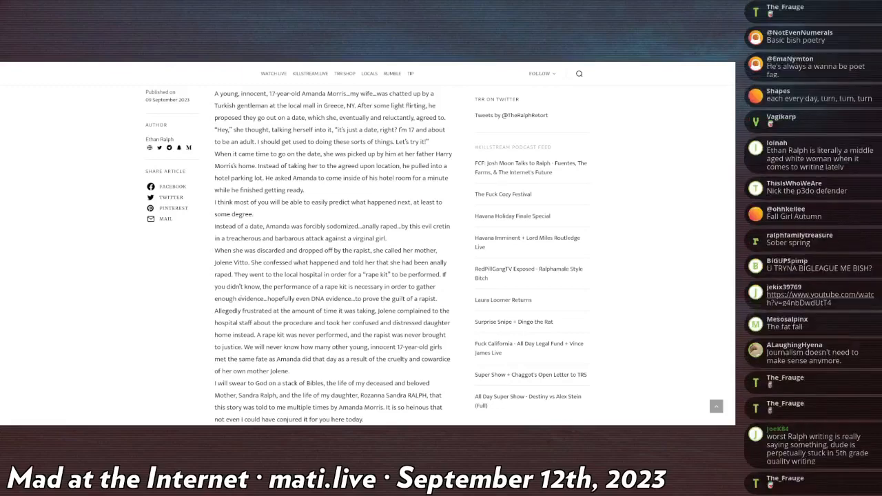
{"action": "scroll", "scroll_direction": "down", "scroll_amount": 3}
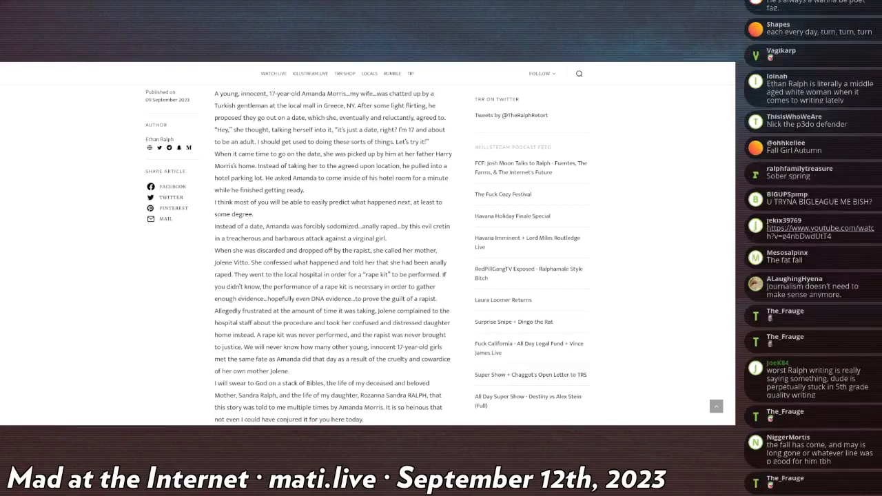
{"action": "scroll", "scroll_direction": "down", "scroll_amount": 3}
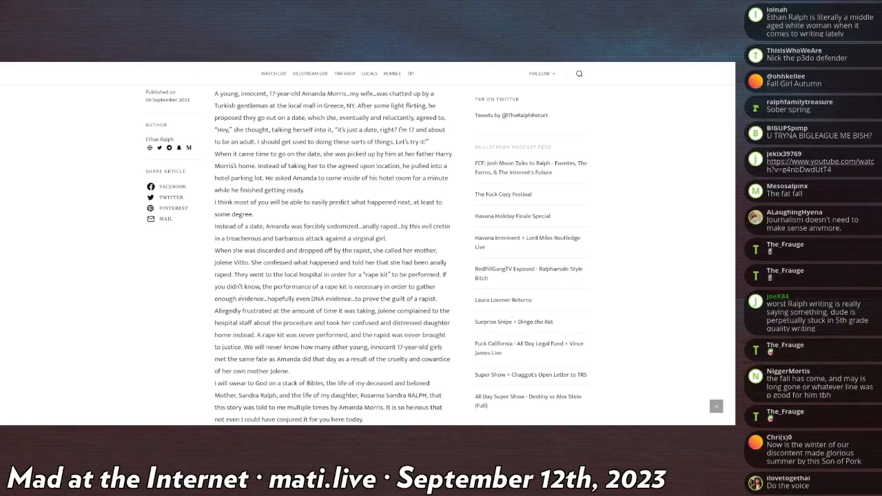
{"action": "scroll", "scroll_direction": "down", "scroll_amount": 3}
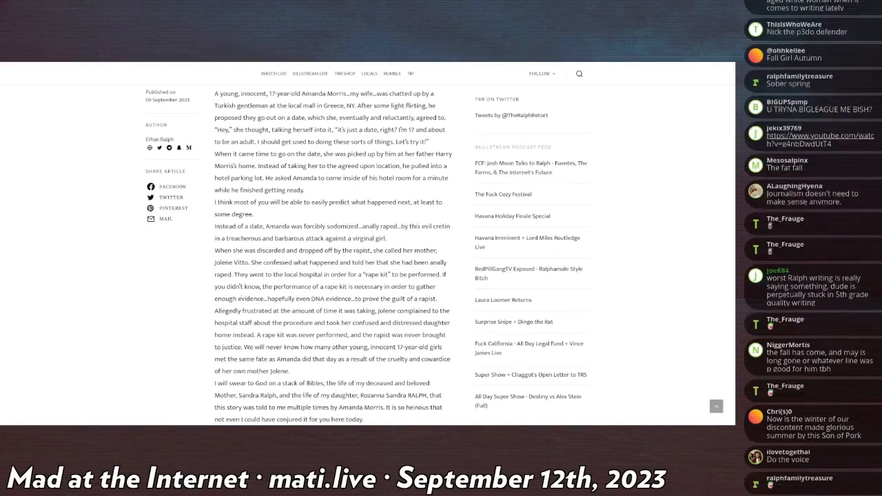
{"action": "scroll", "scroll_direction": "down", "scroll_amount": 3}
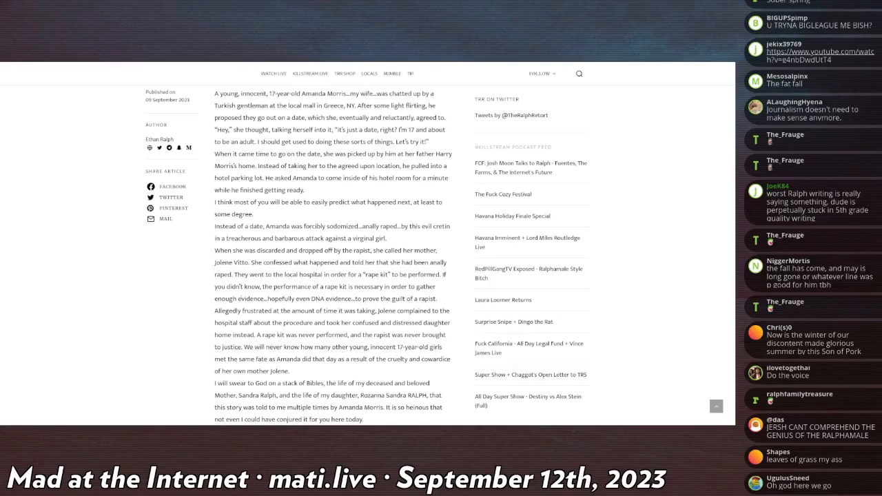
{"action": "scroll", "scroll_direction": "down", "scroll_amount": 3}
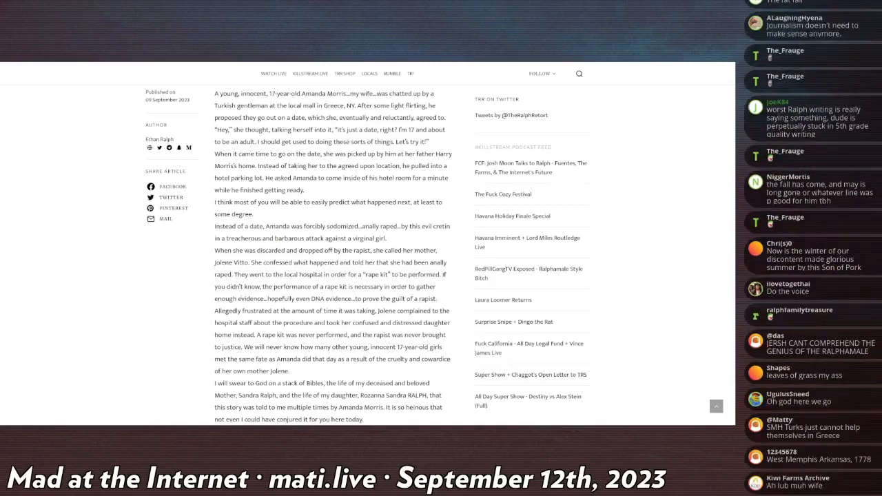
{"action": "scroll", "scroll_direction": "down", "scroll_amount": 3}
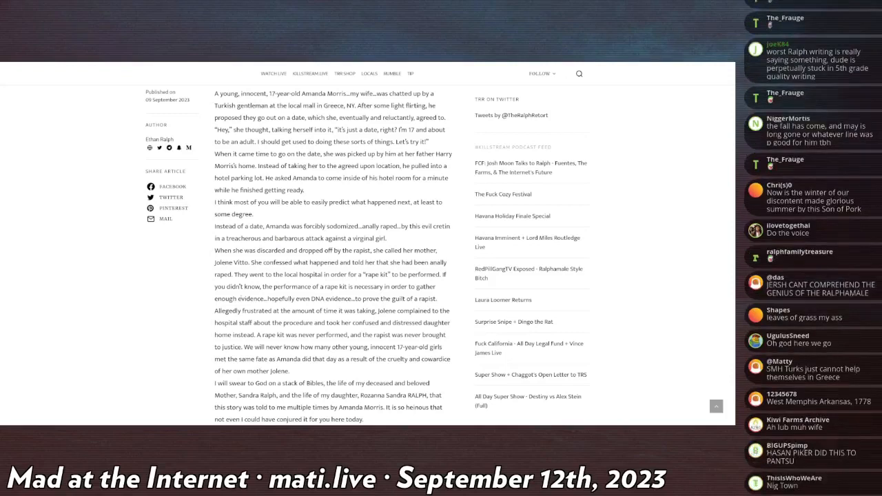
{"action": "scroll", "scroll_direction": "down", "scroll_amount": 3}
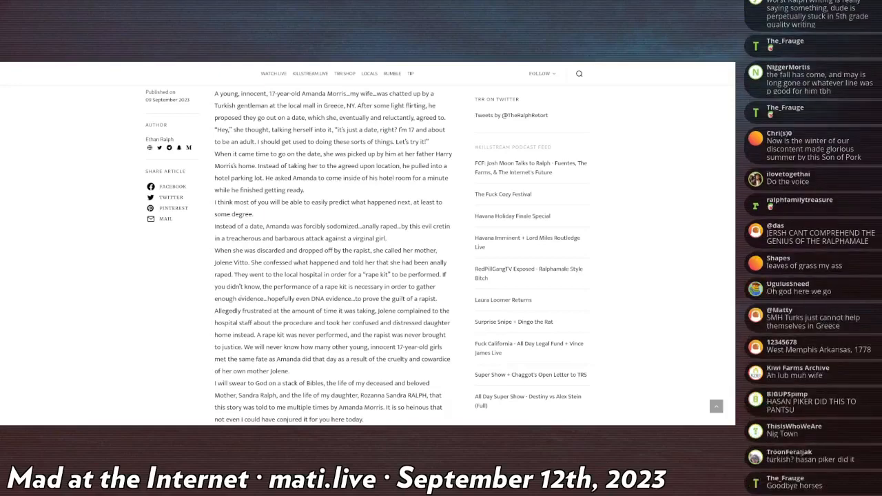
{"action": "scroll", "scroll_direction": "down", "scroll_amount": 3}
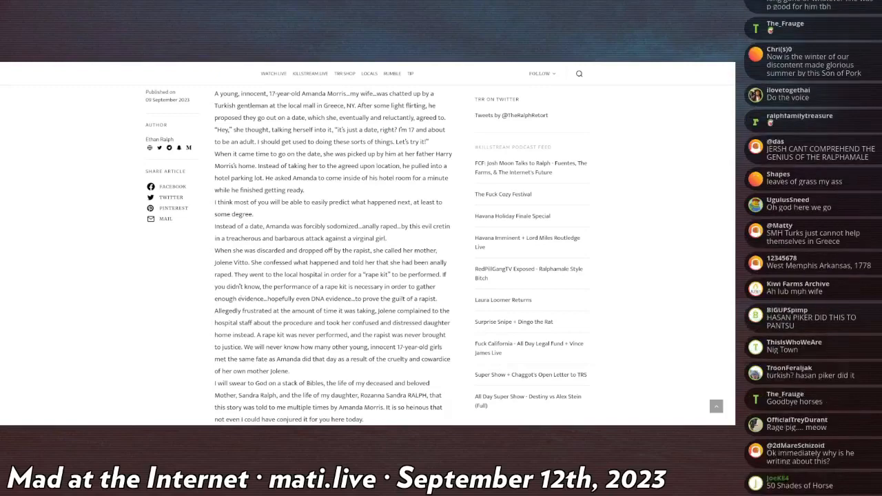
{"action": "scroll", "scroll_direction": "down", "scroll_amount": 3}
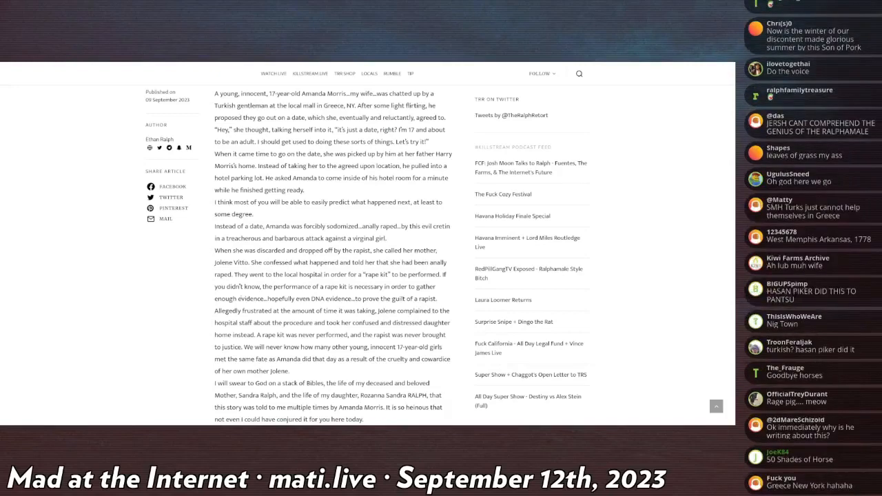
{"action": "scroll", "scroll_direction": "down", "scroll_amount": 3}
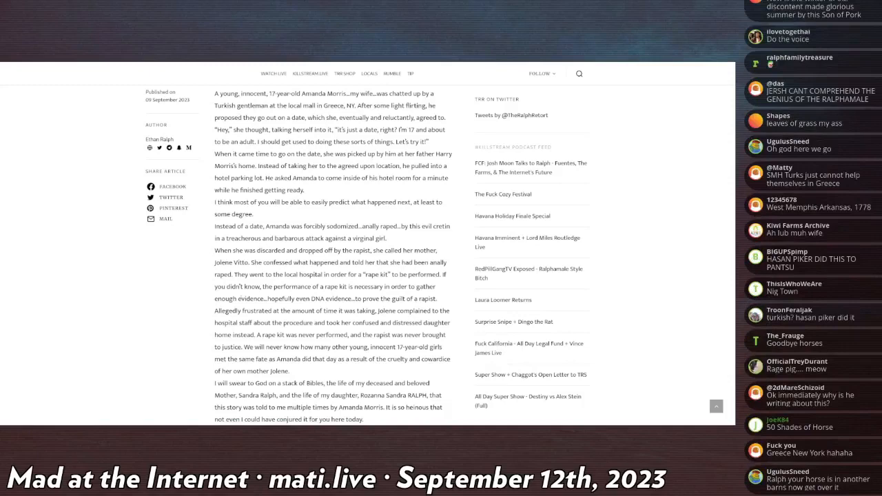
{"action": "scroll", "scroll_direction": "down", "scroll_amount": 3}
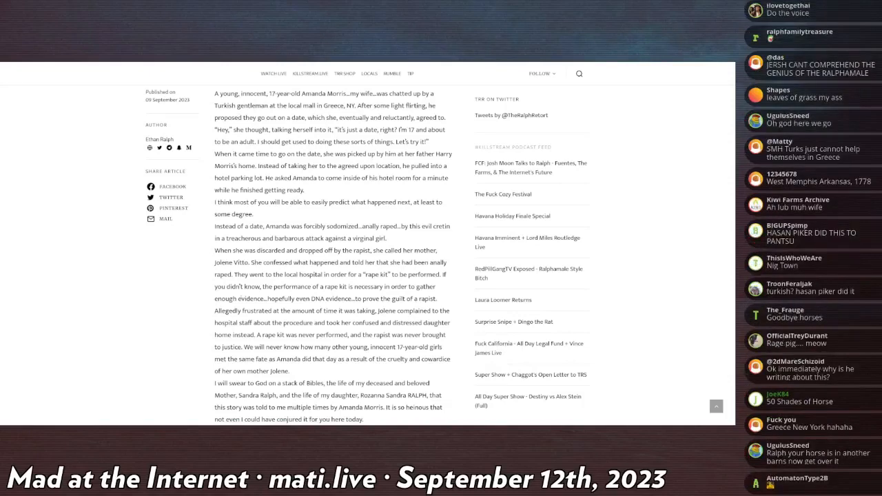
{"action": "scroll", "scroll_direction": "down", "scroll_amount": 3}
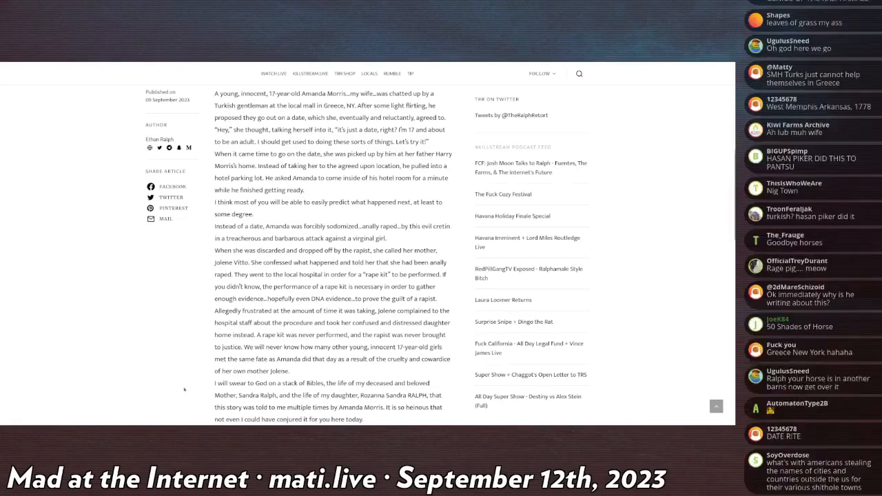
{"action": "scroll", "scroll_direction": "down", "scroll_amount": 3}
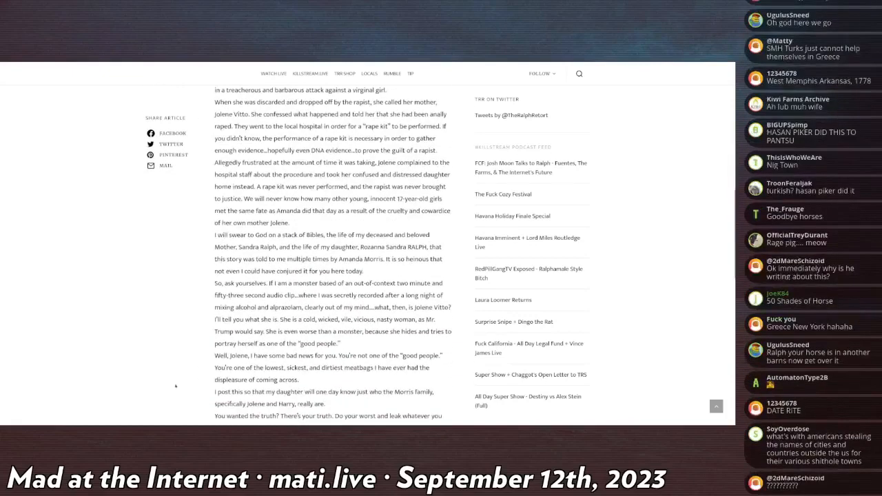
{"action": "mouse_move", "coordinate": [169, 379]}
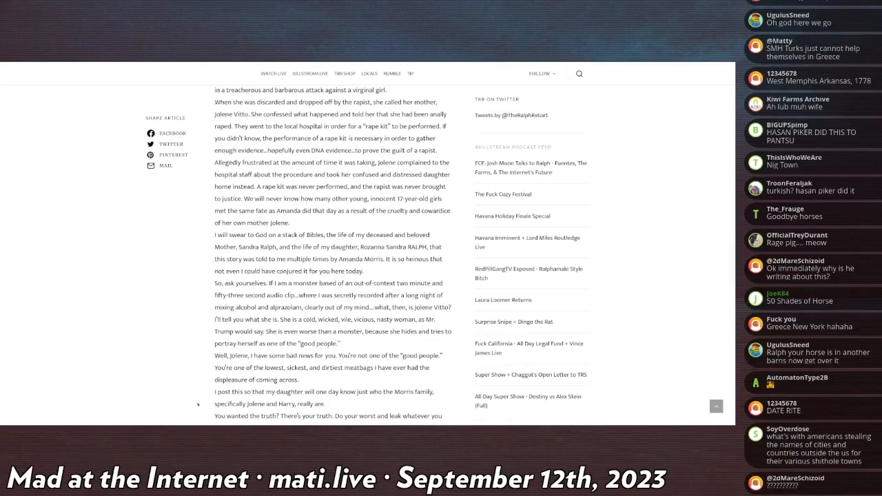
{"action": "scroll", "scroll_direction": "down", "scroll_amount": 3}
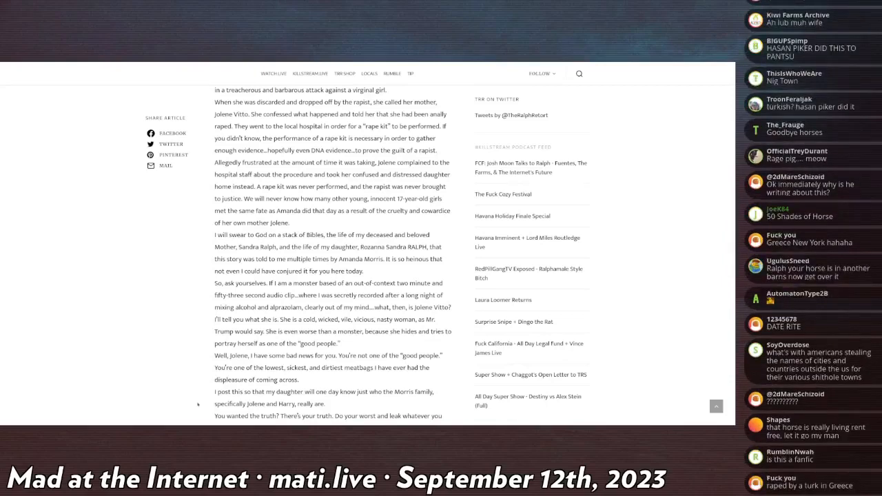
{"action": "scroll", "scroll_direction": "up", "scroll_amount": 3}
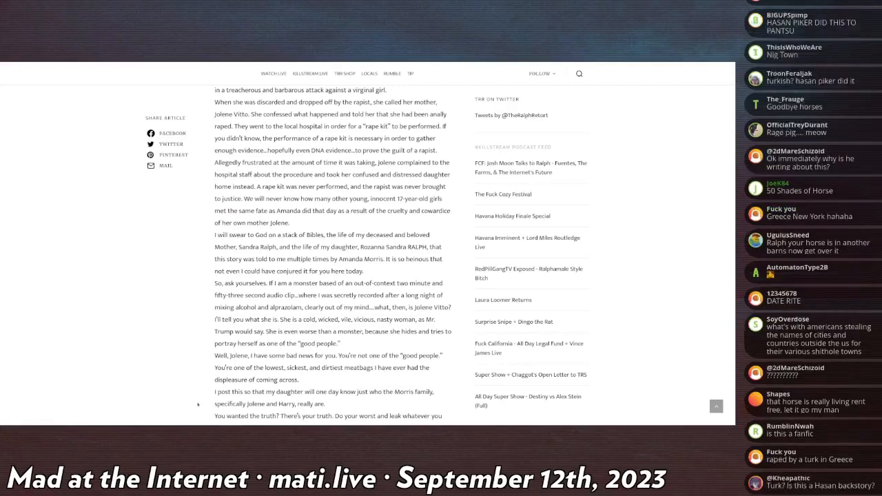
{"action": "scroll", "scroll_direction": "up", "scroll_amount": 3}
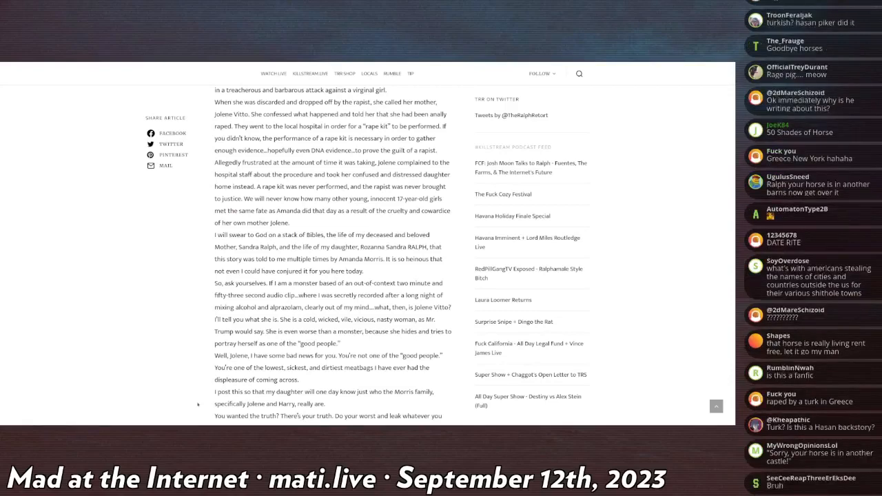
{"action": "scroll", "scroll_direction": "down", "scroll_amount": 3}
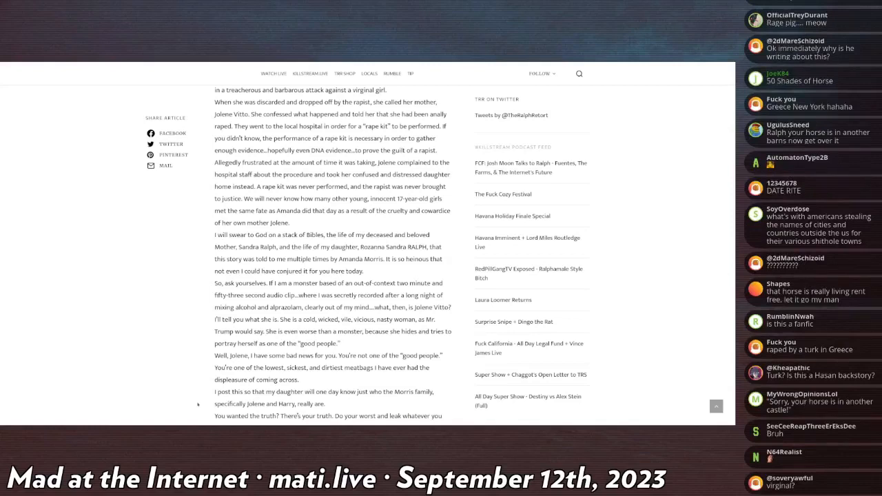
{"action": "scroll", "scroll_direction": "down", "scroll_amount": 3}
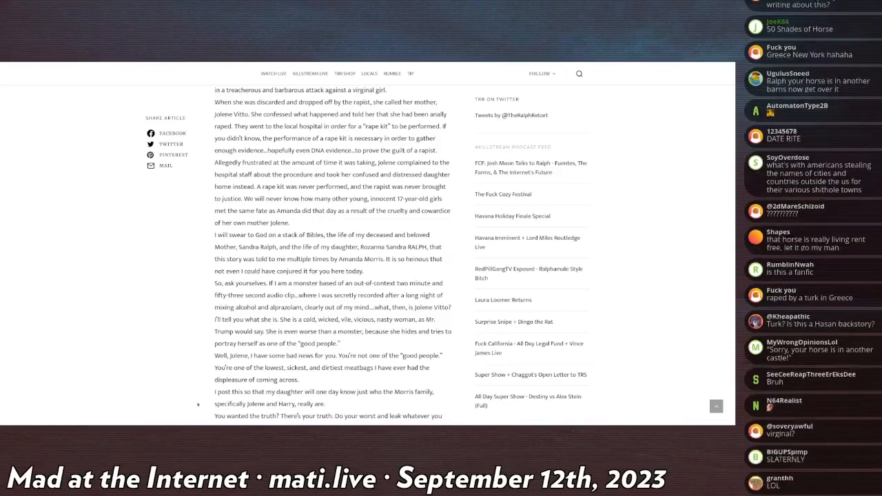
{"action": "scroll", "scroll_direction": "down", "scroll_amount": 3}
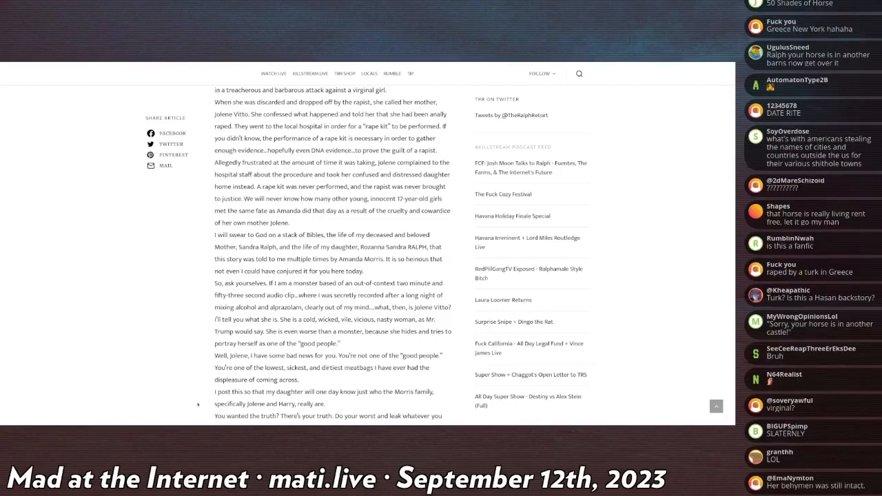
{"action": "scroll", "scroll_direction": "down", "scroll_amount": 3}
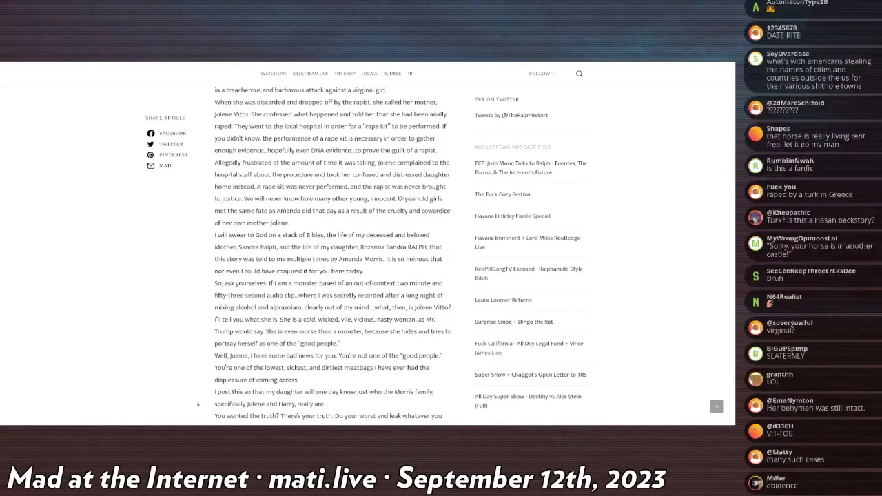
{"action": "scroll", "scroll_direction": "down", "scroll_amount": 3}
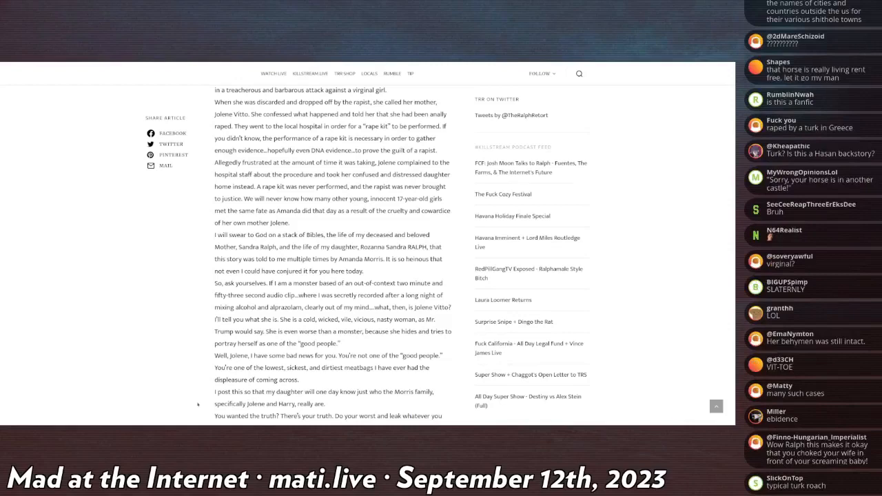
{"action": "scroll", "scroll_direction": "down", "scroll_amount": 3}
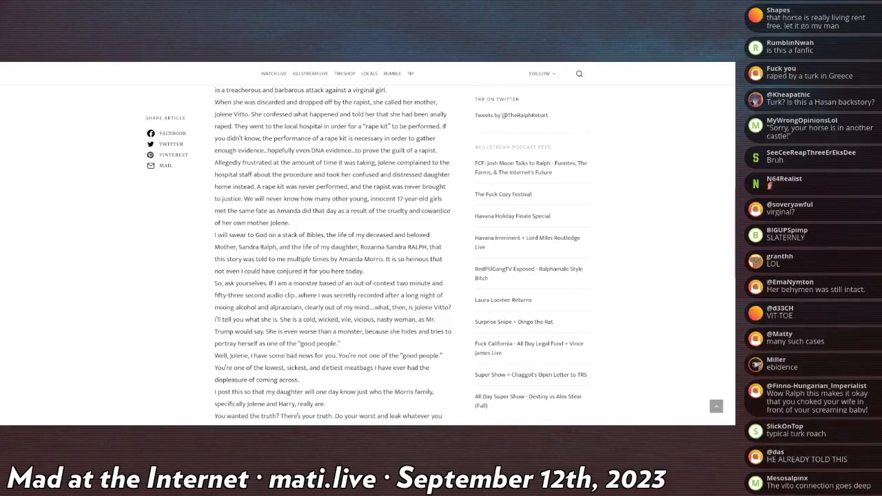
{"action": "scroll", "scroll_direction": "down", "scroll_amount": 3}
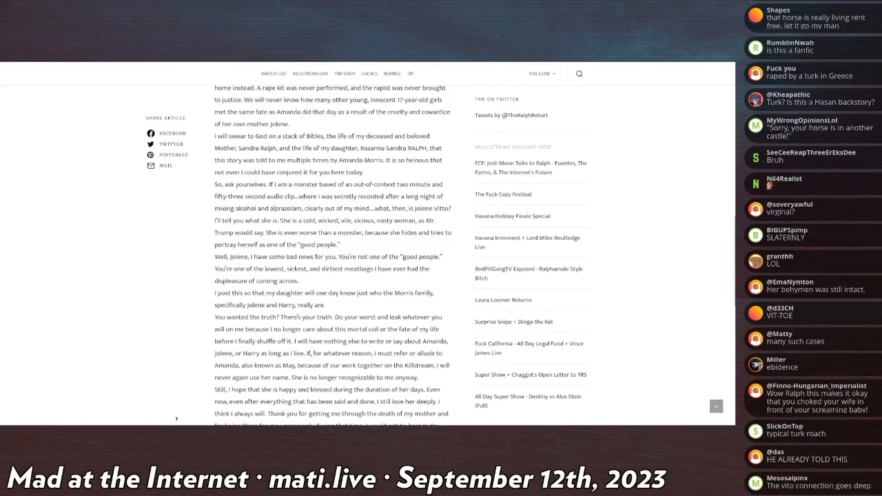
{"action": "scroll", "scroll_direction": "down", "scroll_amount": 3}
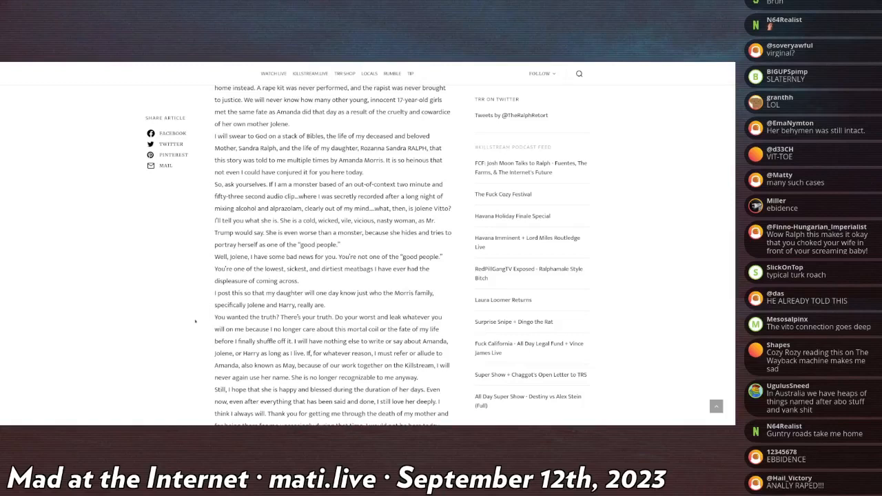
{"action": "scroll", "scroll_direction": "down", "scroll_amount": 3}
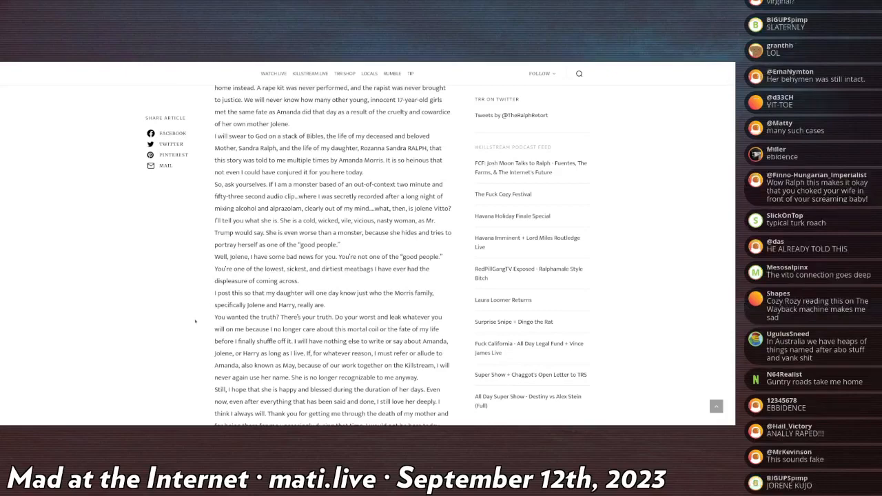
{"action": "scroll", "scroll_direction": "down", "scroll_amount": 3}
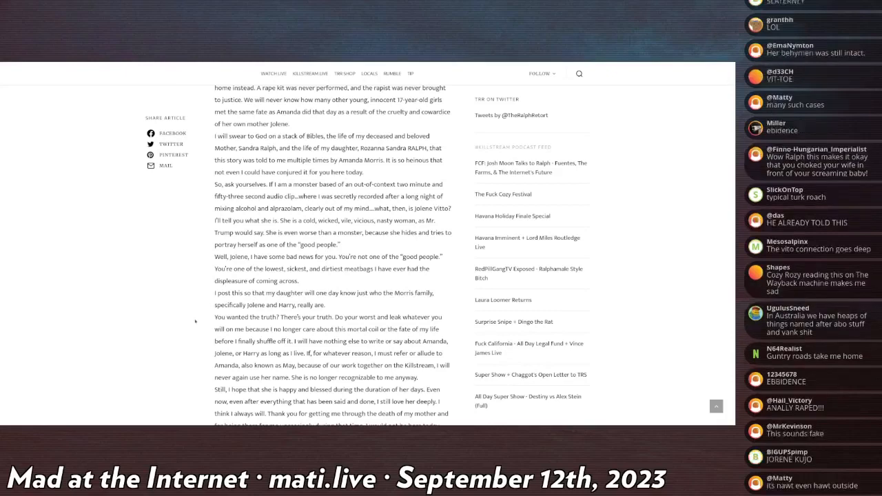
{"action": "scroll", "scroll_direction": "down", "scroll_amount": 3}
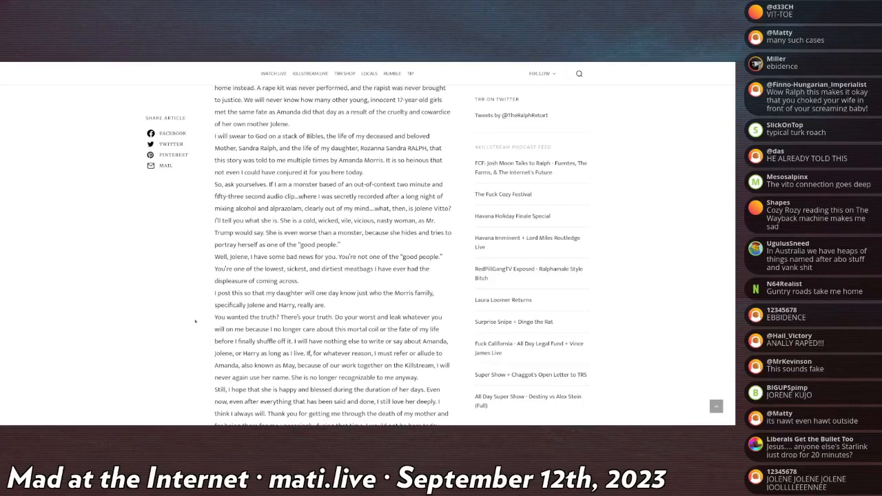
{"action": "scroll", "scroll_direction": "down", "scroll_amount": 3}
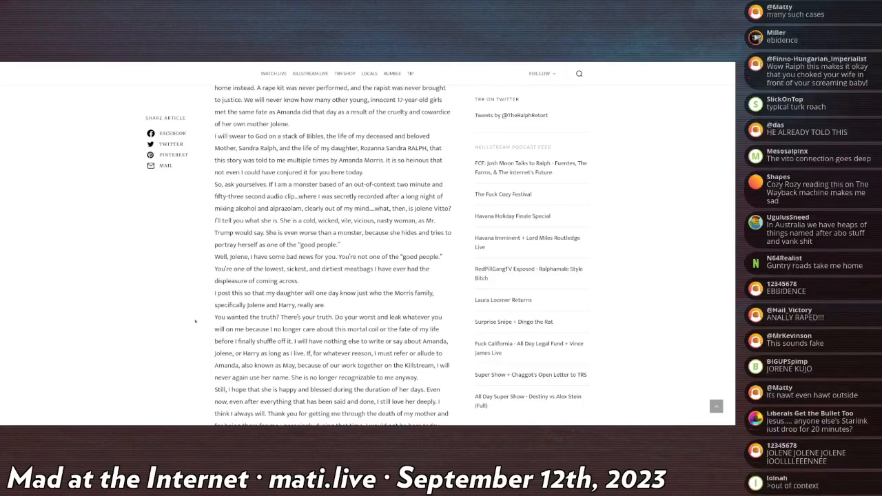
{"action": "scroll", "scroll_direction": "down", "scroll_amount": 3}
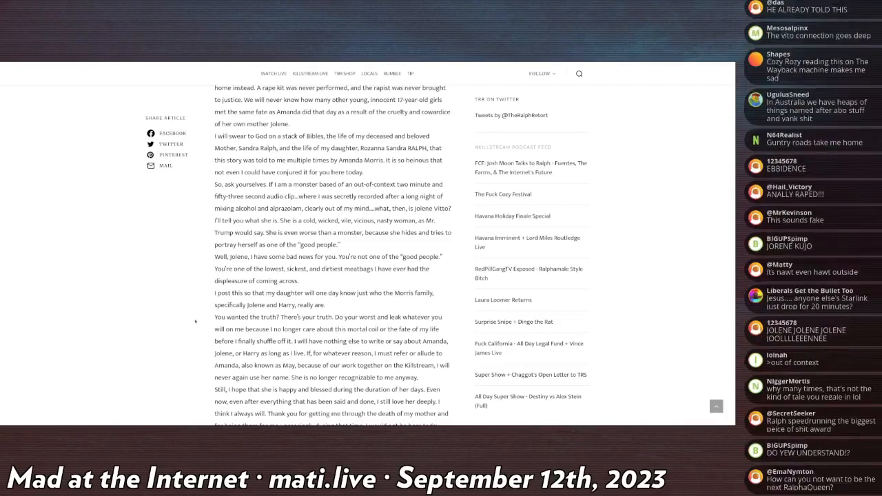
{"action": "scroll", "scroll_direction": "down", "scroll_amount": 3}
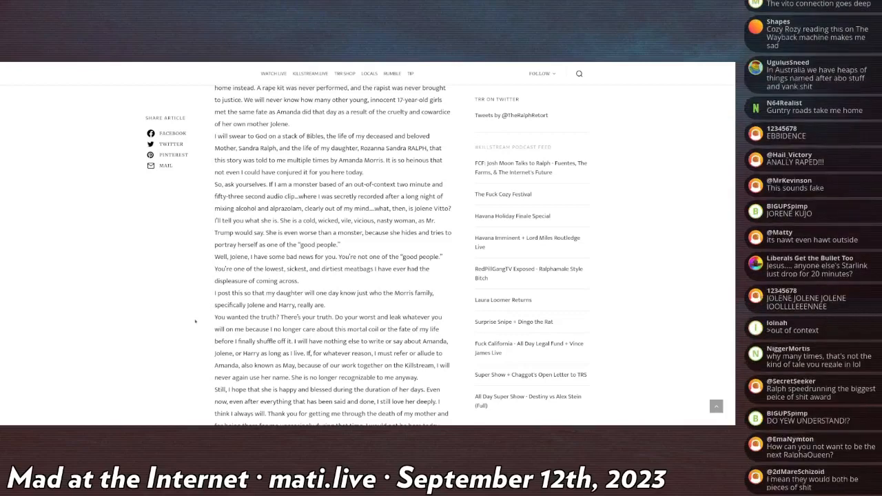
{"action": "scroll", "scroll_direction": "down", "scroll_amount": 3}
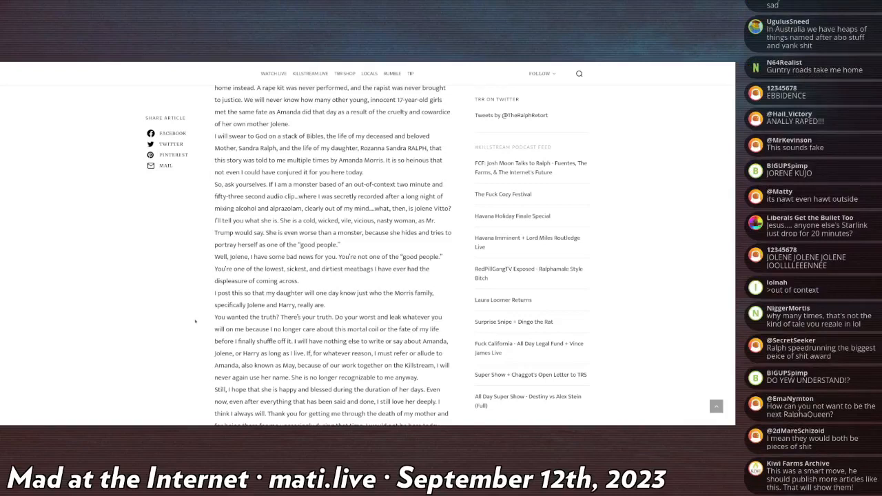
{"action": "scroll", "scroll_direction": "down", "scroll_amount": 3}
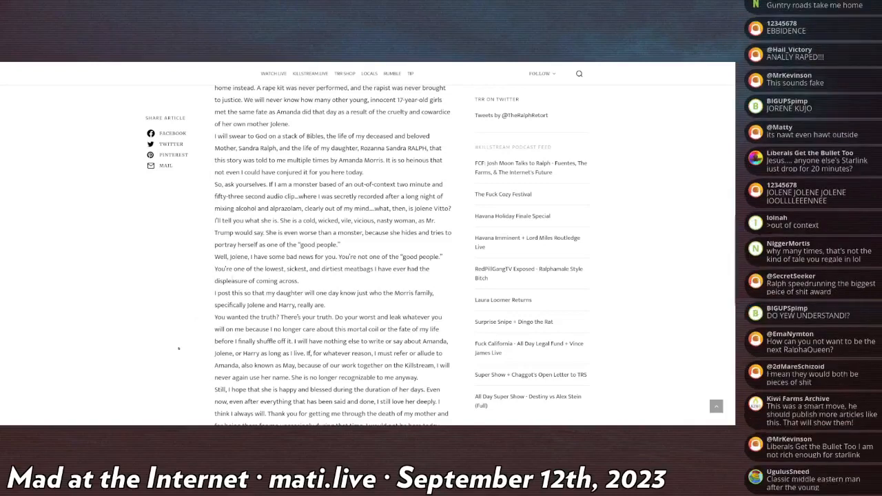
{"action": "scroll", "scroll_direction": "down", "scroll_amount": 3}
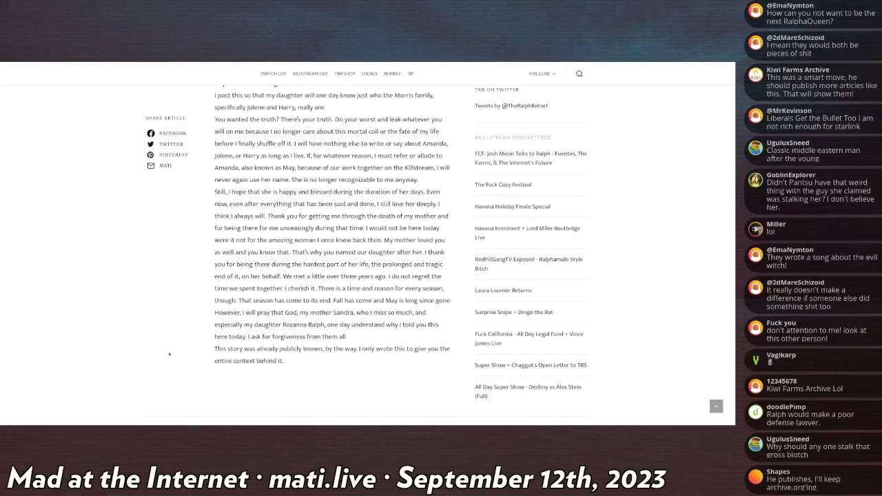
{"action": "scroll", "scroll_direction": "down", "scroll_amount": 3}
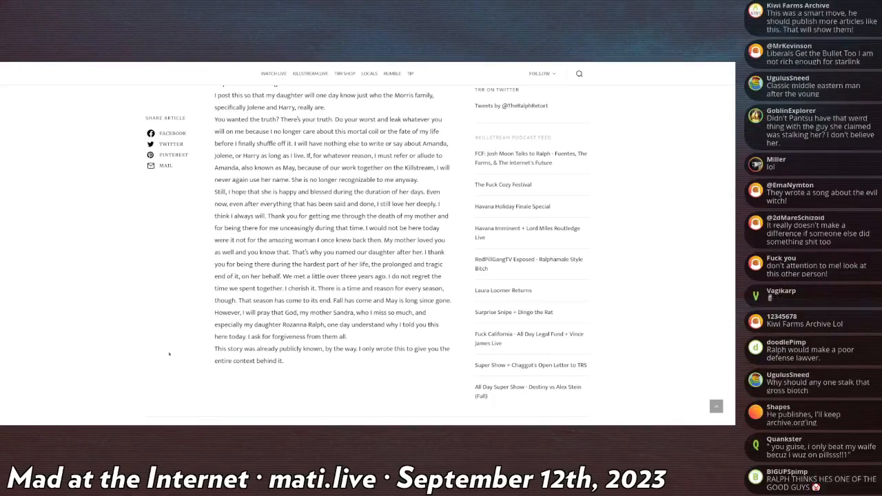
{"action": "scroll", "scroll_direction": "down", "scroll_amount": 3}
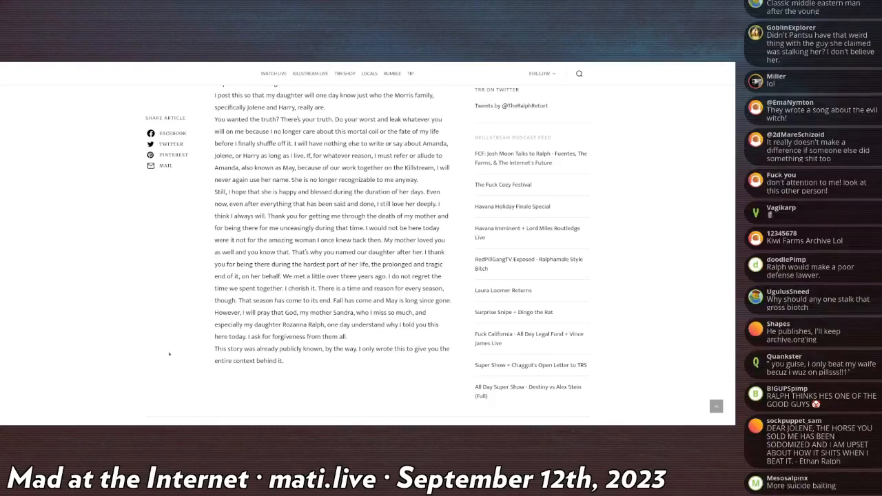
{"action": "scroll", "scroll_direction": "down", "scroll_amount": 3}
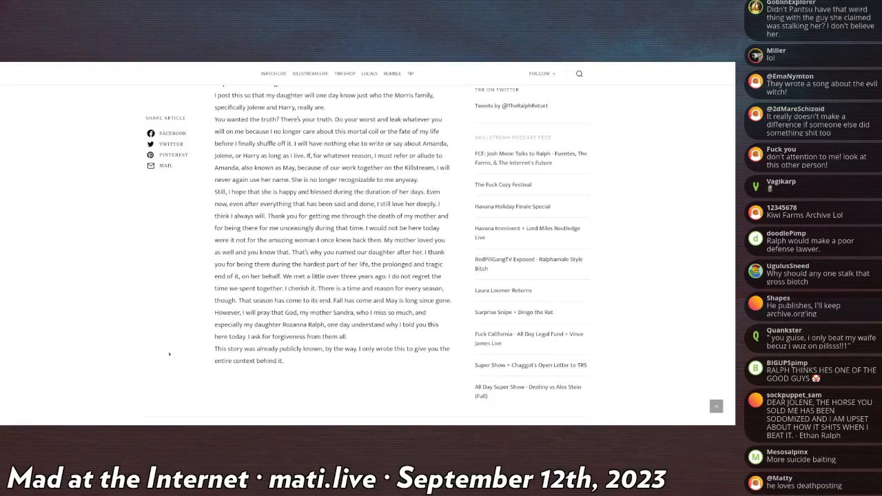
{"action": "scroll", "scroll_direction": "down", "scroll_amount": 3}
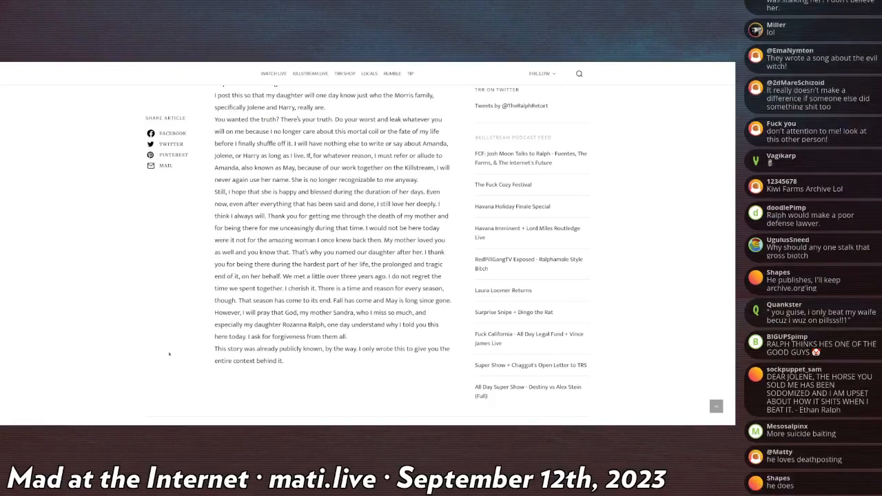
{"action": "scroll", "scroll_direction": "down", "scroll_amount": 3}
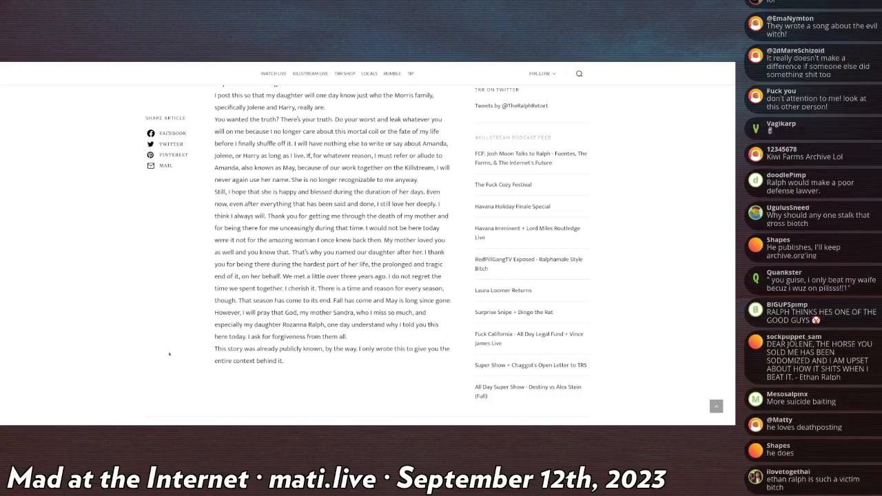
{"action": "scroll", "scroll_direction": "down", "scroll_amount": 3}
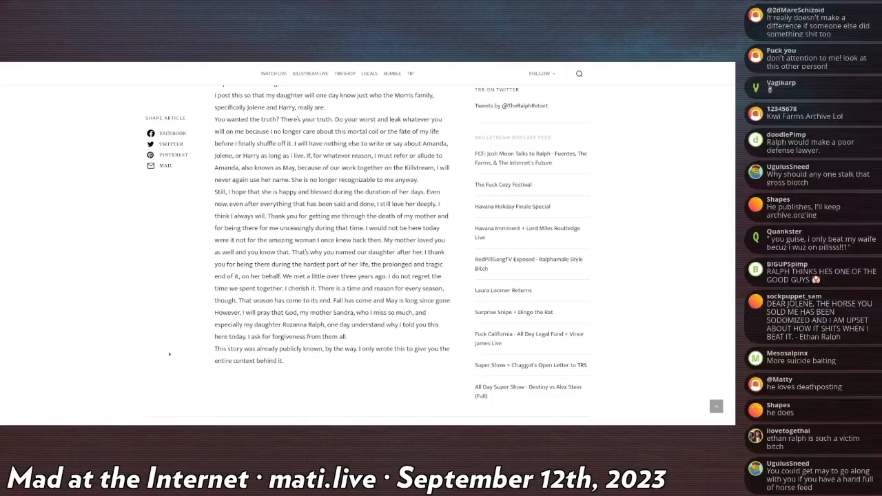
{"action": "scroll", "scroll_direction": "down", "scroll_amount": 3}
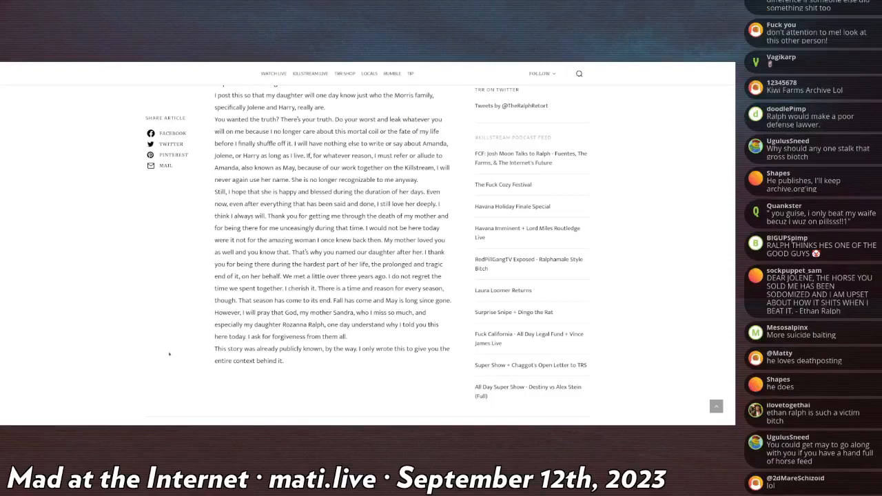
{"action": "scroll", "scroll_direction": "down", "scroll_amount": 3}
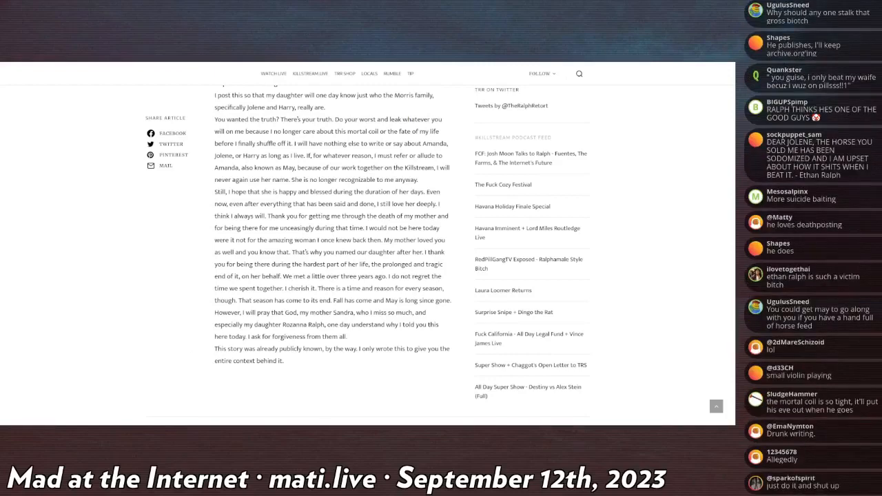
{"action": "scroll", "scroll_direction": "down", "scroll_amount": 3}
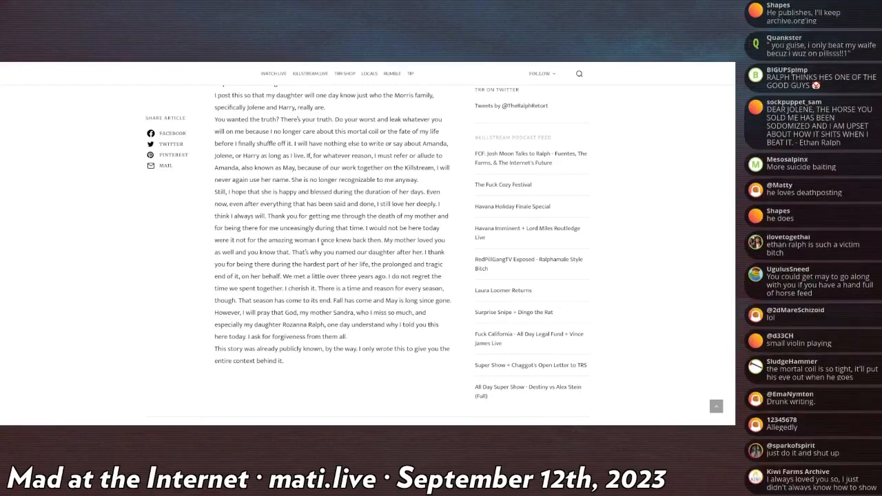
{"action": "scroll", "scroll_direction": "down", "scroll_amount": 3}
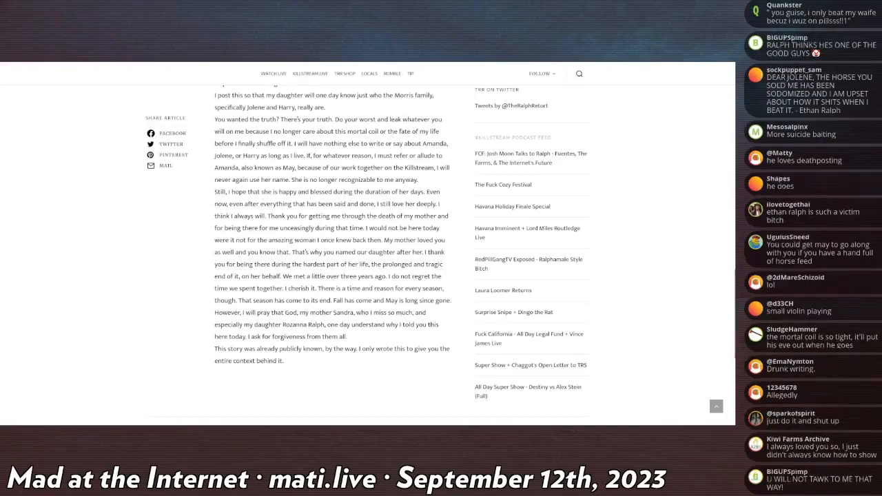
{"action": "scroll", "scroll_direction": "down", "scroll_amount": 3}
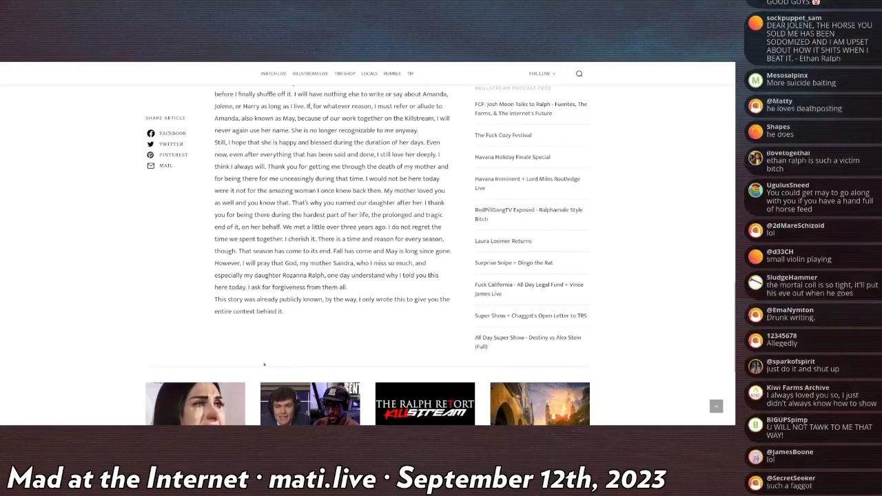
{"action": "mouse_move", "coordinate": [246, 358]}
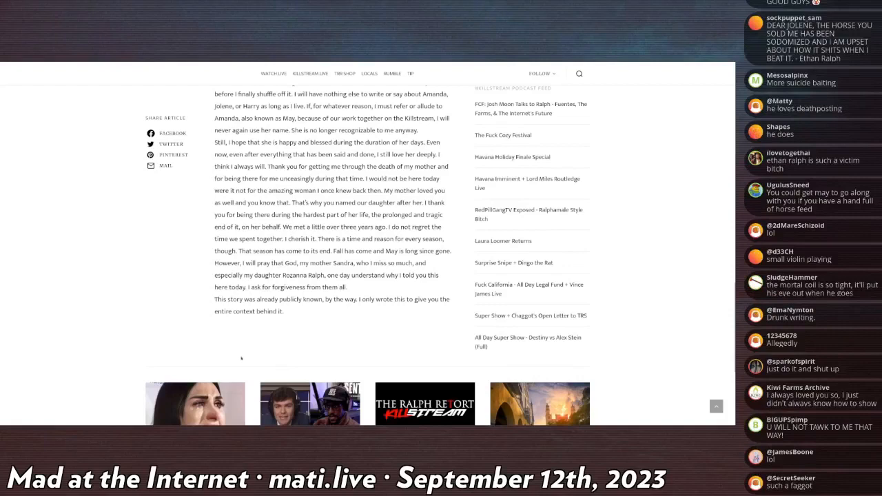
{"action": "mouse_move", "coordinate": [237, 371]}
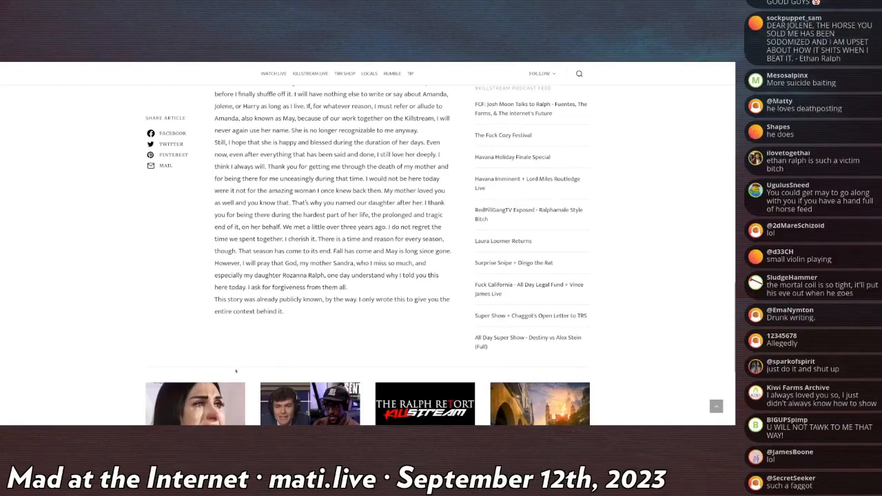
{"action": "mouse_move", "coordinate": [233, 365]}
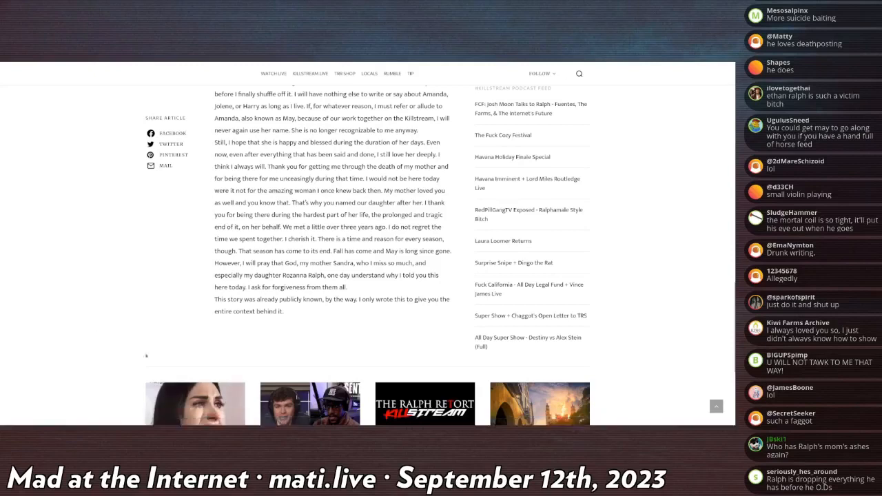
{"action": "mouse_move", "coordinate": [80, 353]}
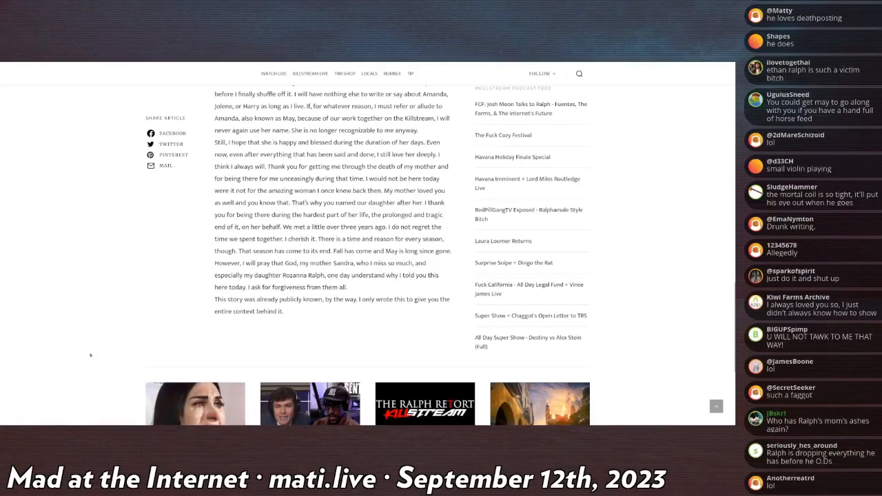
{"action": "scroll", "scroll_direction": "up", "scroll_amount": 3}
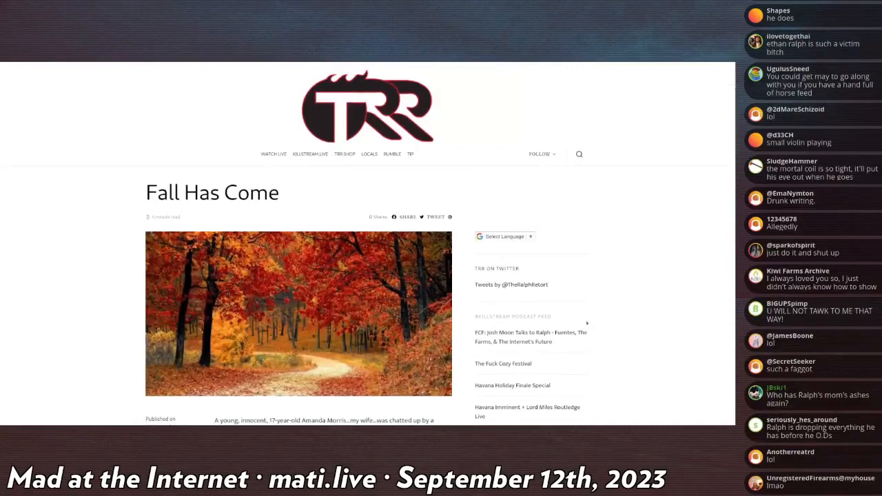
{"action": "scroll", "scroll_direction": "down", "scroll_amount": 3}
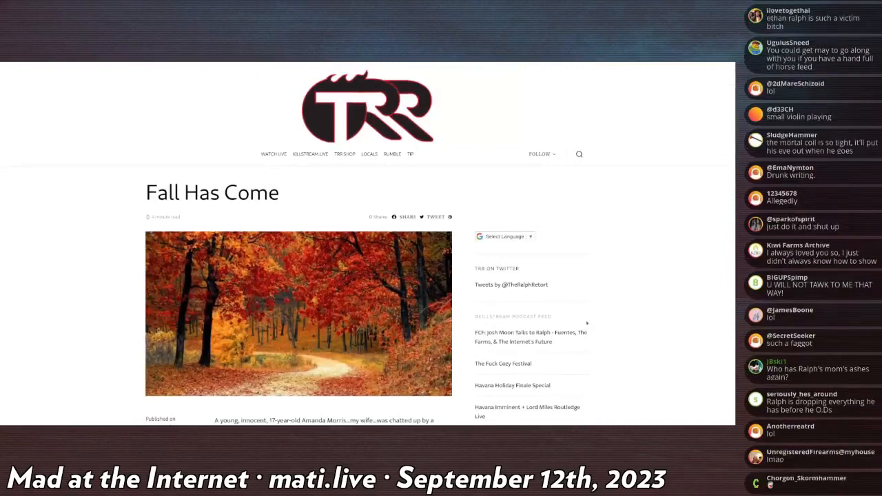
{"action": "scroll", "scroll_direction": "down", "scroll_amount": 3}
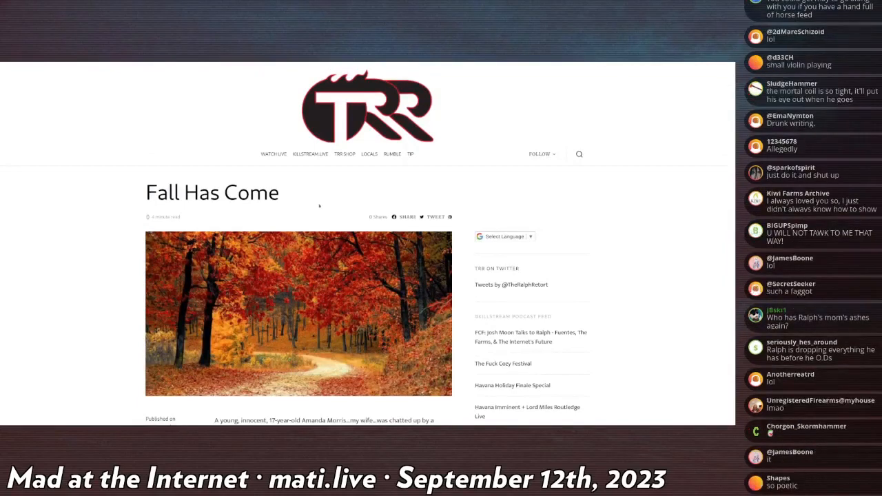
{"action": "scroll", "scroll_direction": "down", "scroll_amount": 3}
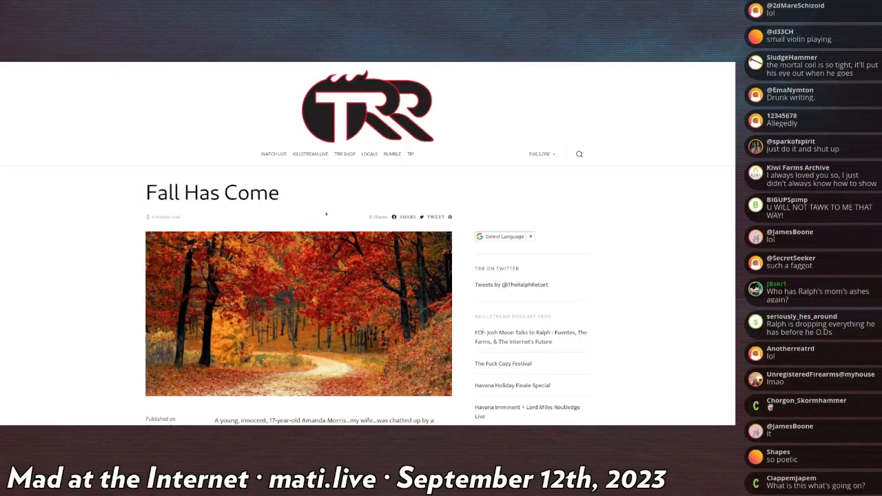
{"action": "scroll", "scroll_direction": "down", "scroll_amount": 3}
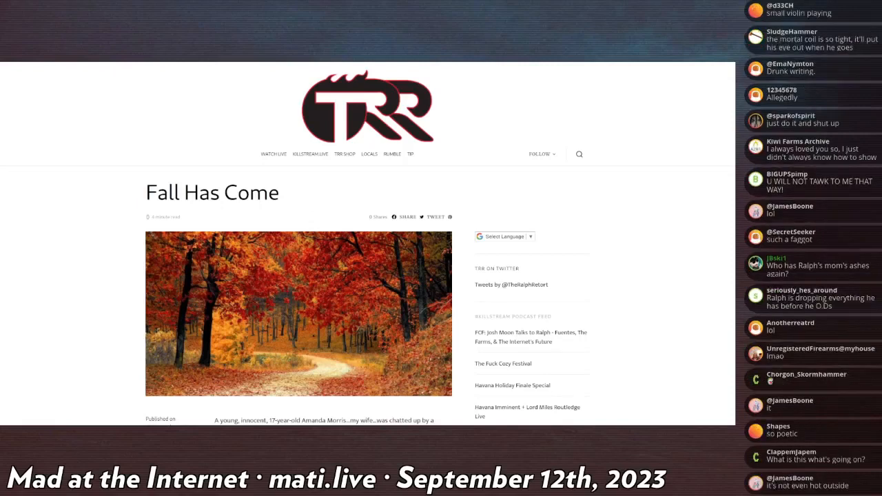
{"action": "scroll", "scroll_direction": "down", "scroll_amount": 3}
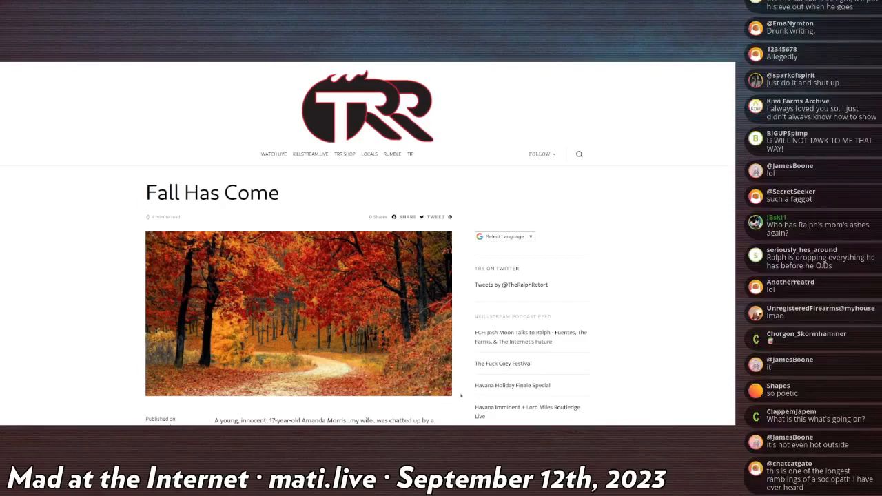
{"action": "scroll", "scroll_direction": "down", "scroll_amount": 3}
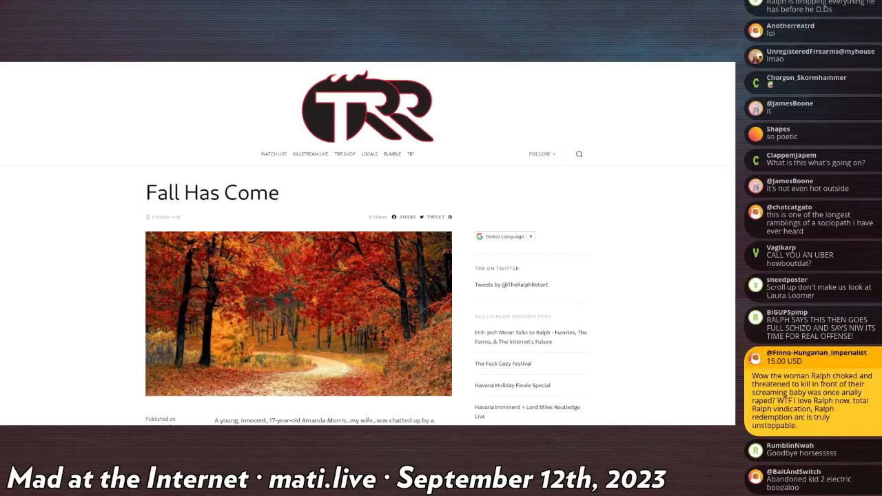
{"action": "scroll", "scroll_direction": "down", "scroll_amount": 3}
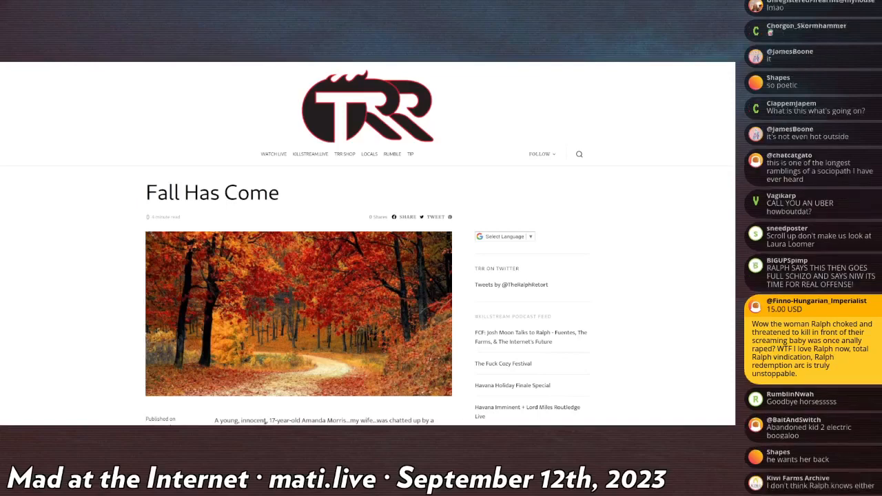
{"action": "scroll", "scroll_direction": "down", "scroll_amount": 3}
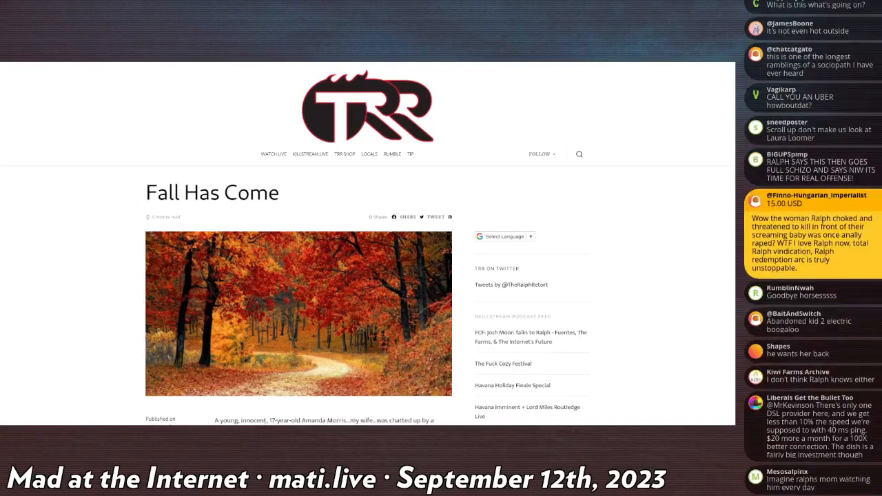
{"action": "scroll", "scroll_direction": "down", "scroll_amount": 3}
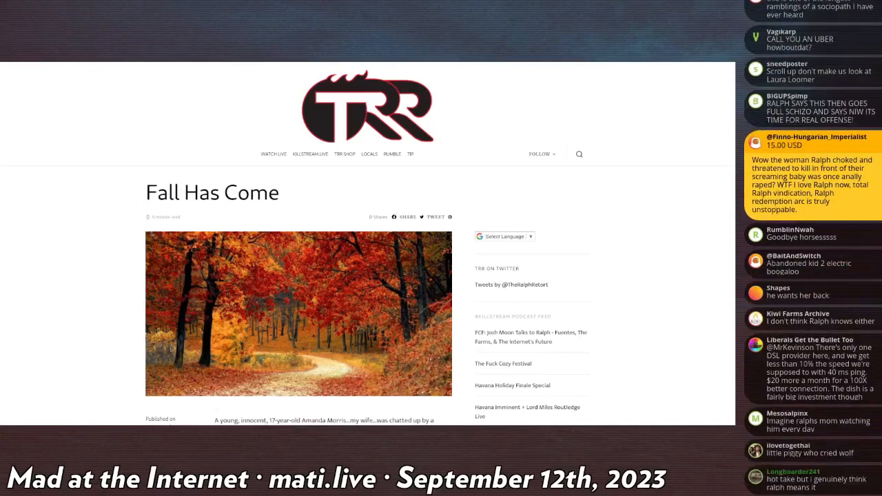
{"action": "scroll", "scroll_direction": "down", "scroll_amount": 3}
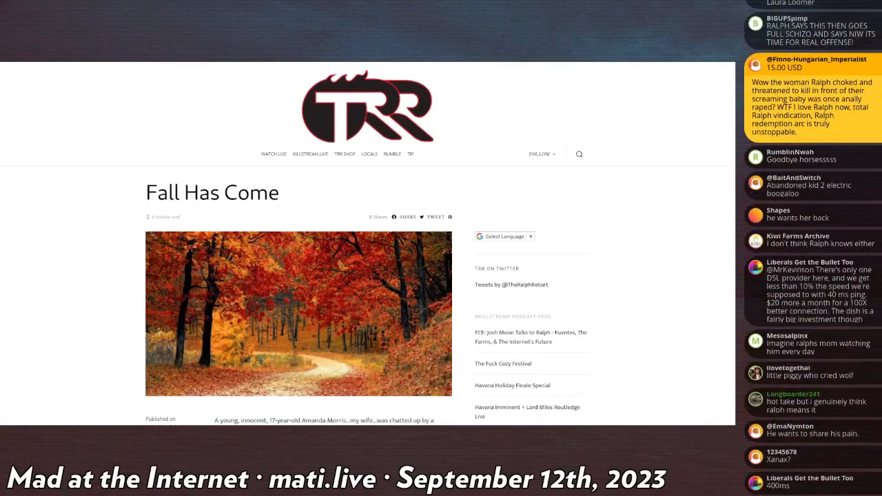
{"action": "scroll", "scroll_direction": "down", "scroll_amount": 3}
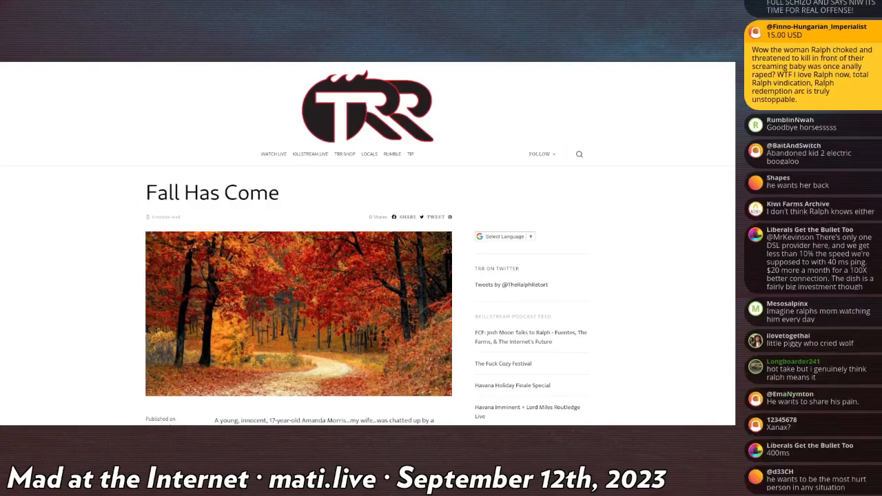
{"action": "mouse_move", "coordinate": [115, 411]}
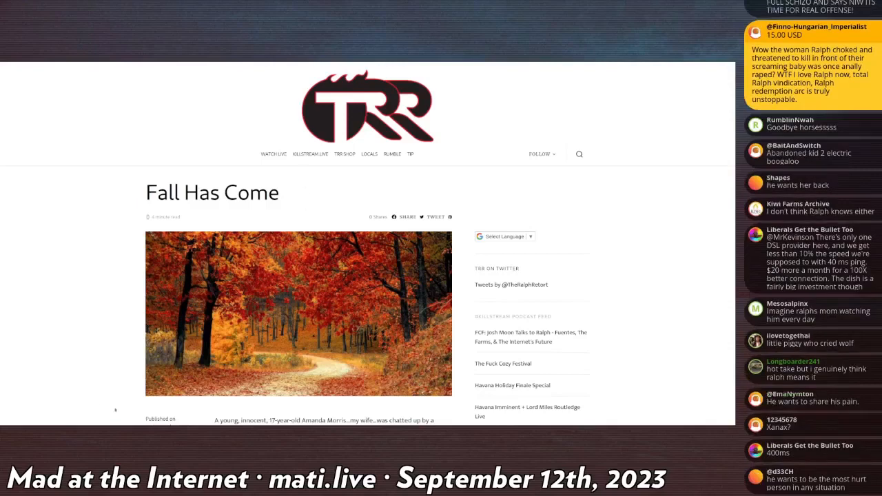
{"action": "scroll", "scroll_direction": "down", "scroll_amount": 3}
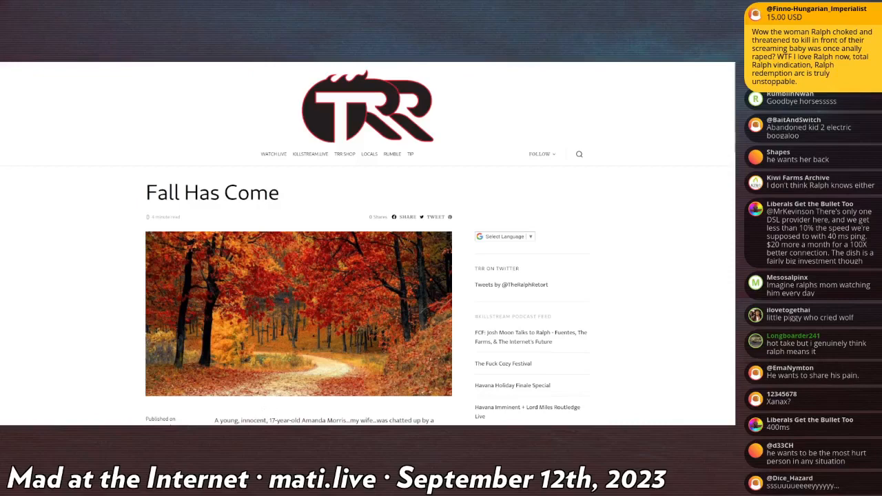
{"action": "scroll", "scroll_direction": "down", "scroll_amount": 3}
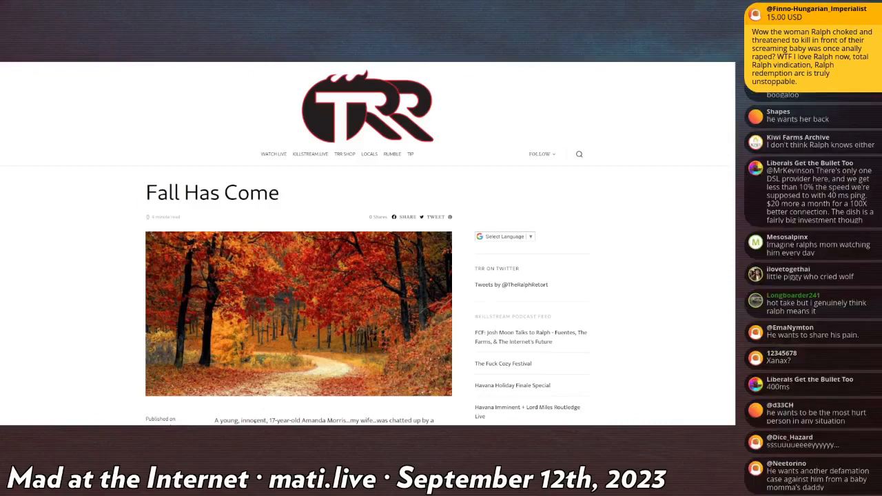
{"action": "scroll", "scroll_direction": "down", "scroll_amount": 3}
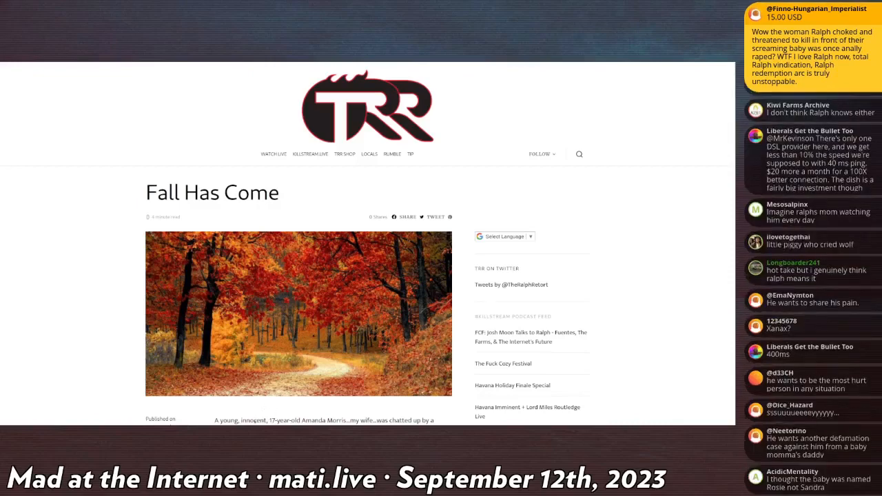
{"action": "scroll", "scroll_direction": "down", "scroll_amount": 3}
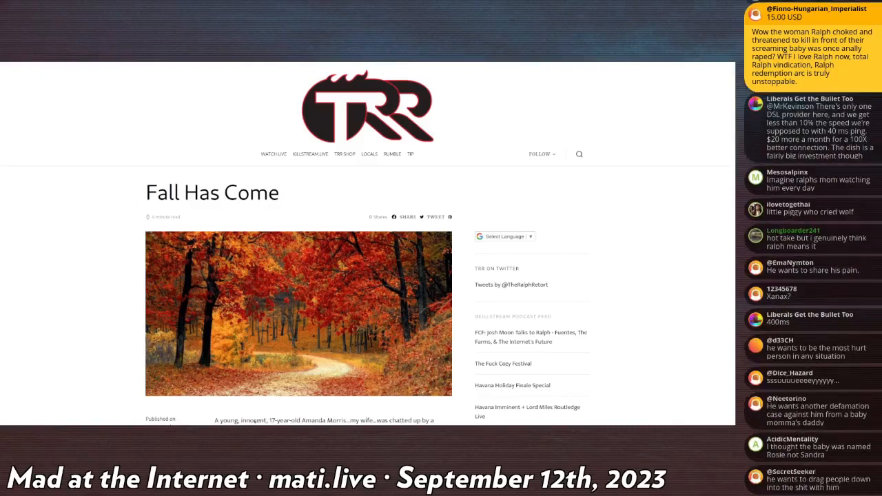
{"action": "scroll", "scroll_direction": "down", "scroll_amount": 3}
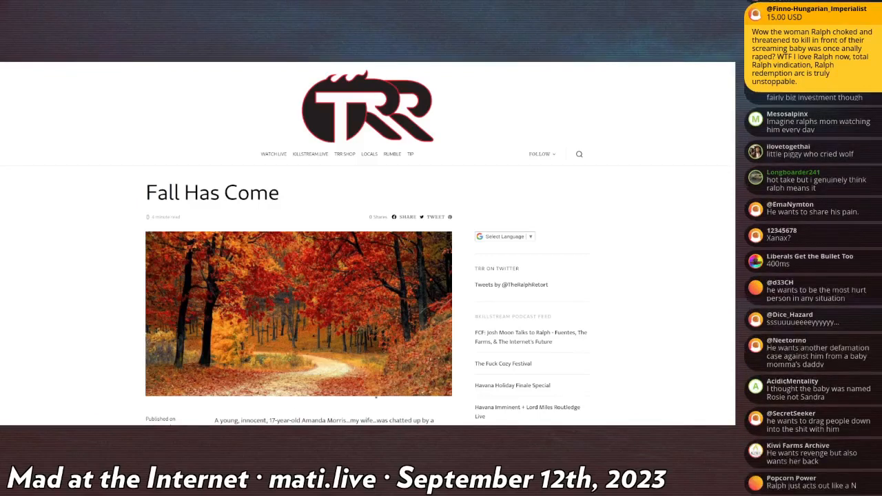
{"action": "scroll", "scroll_direction": "down", "scroll_amount": 3}
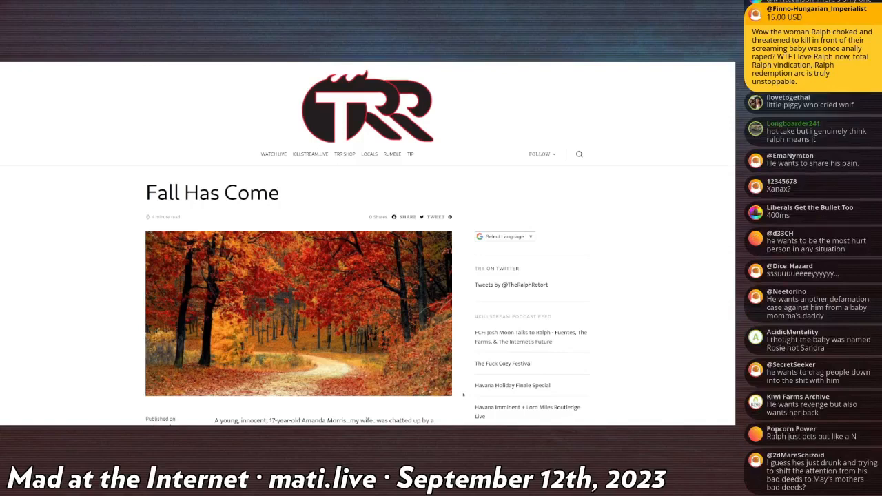
{"action": "scroll", "scroll_direction": "down", "scroll_amount": 3}
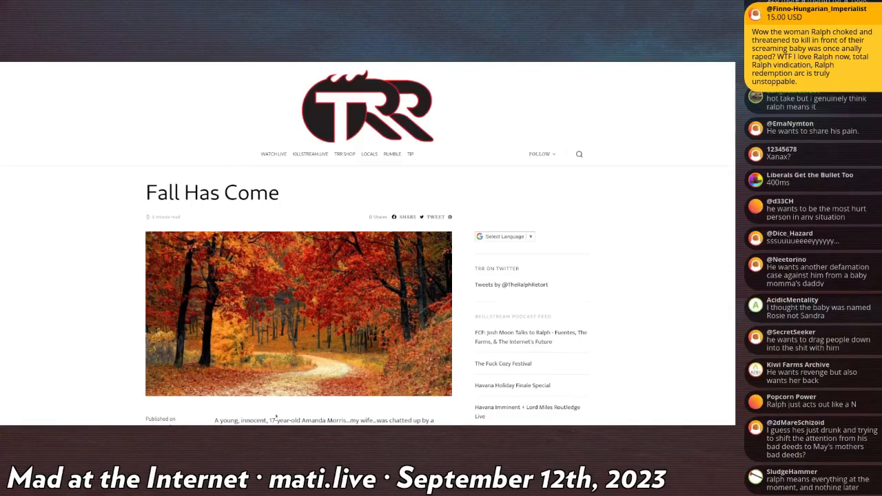
{"action": "scroll", "scroll_direction": "down", "scroll_amount": 3}
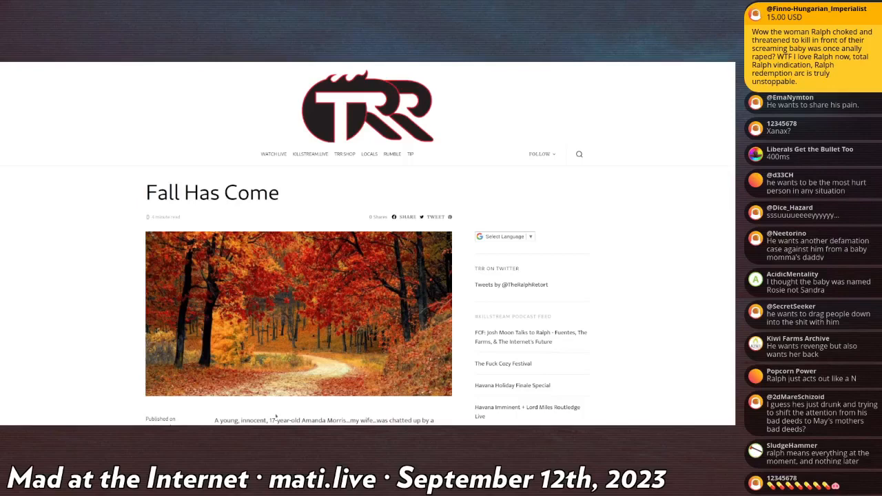
{"action": "scroll", "scroll_direction": "down", "scroll_amount": 3}
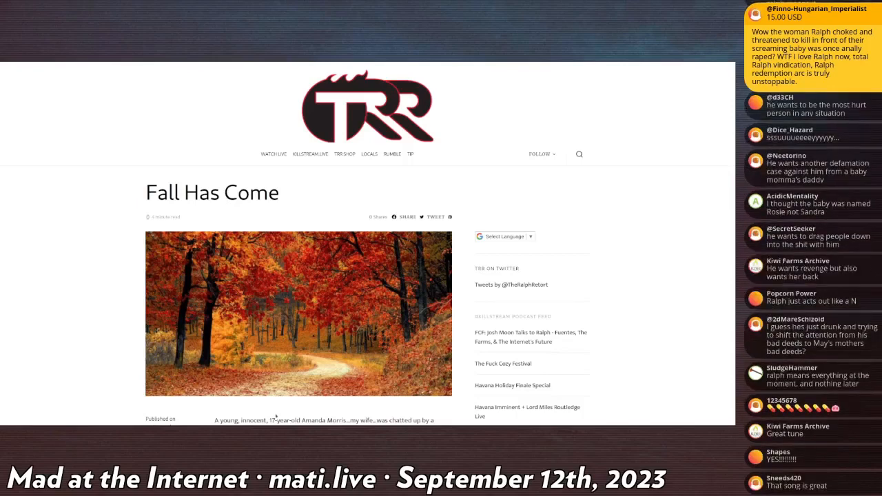
{"action": "scroll", "scroll_direction": "down", "scroll_amount": 3}
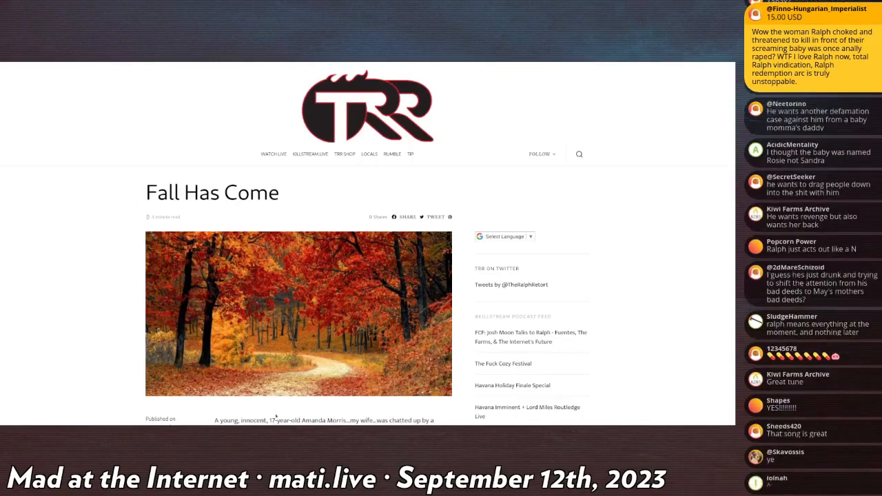
{"action": "scroll", "scroll_direction": "down", "scroll_amount": 3}
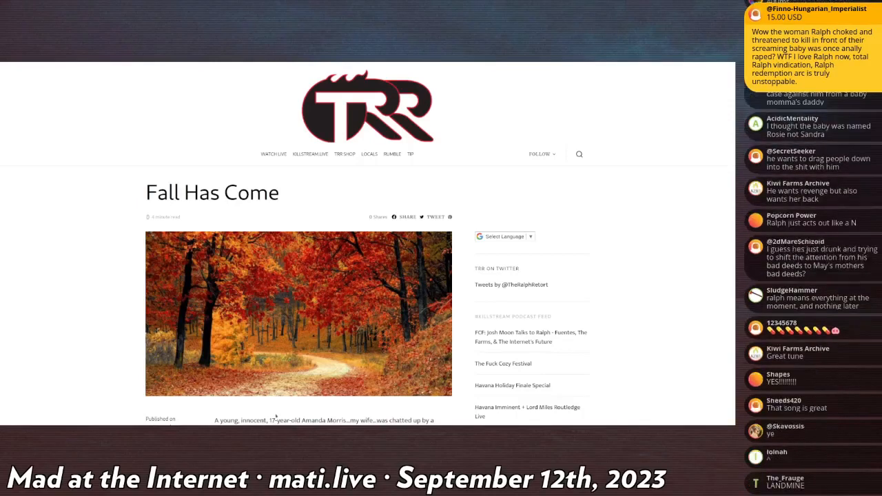
{"action": "scroll", "scroll_direction": "down", "scroll_amount": 3}
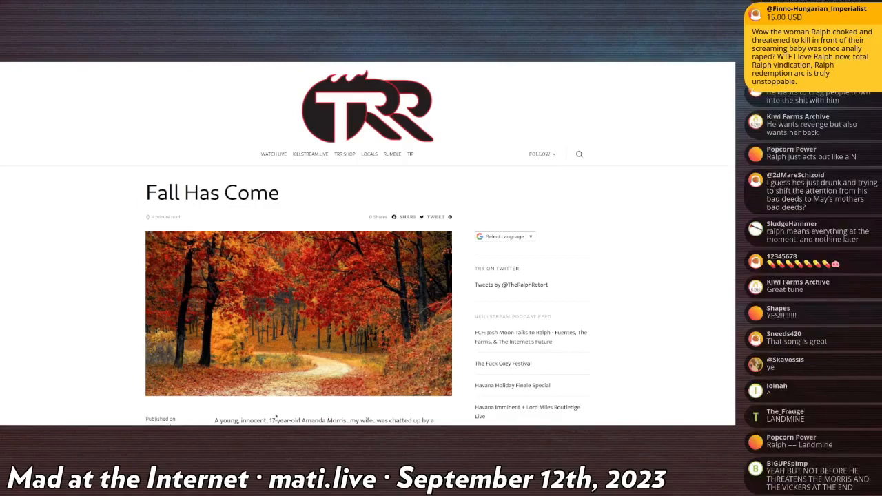
{"action": "scroll", "scroll_direction": "down", "scroll_amount": 3}
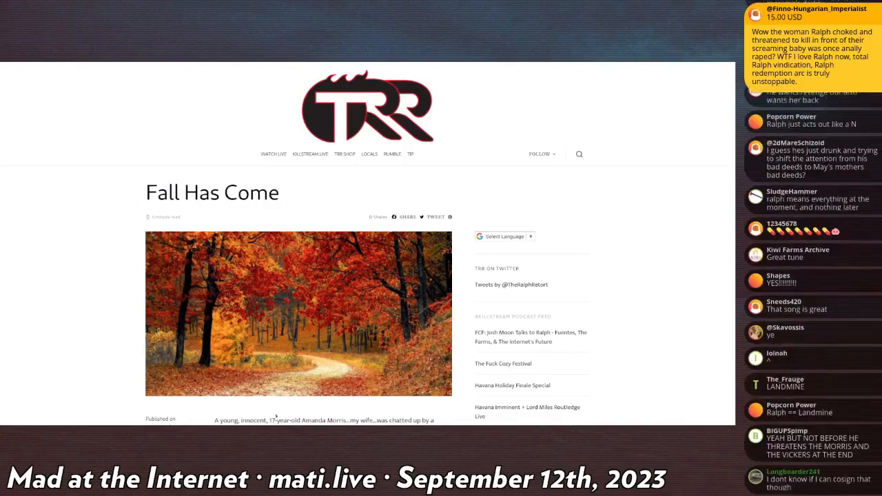
{"action": "scroll", "scroll_direction": "down", "scroll_amount": 3}
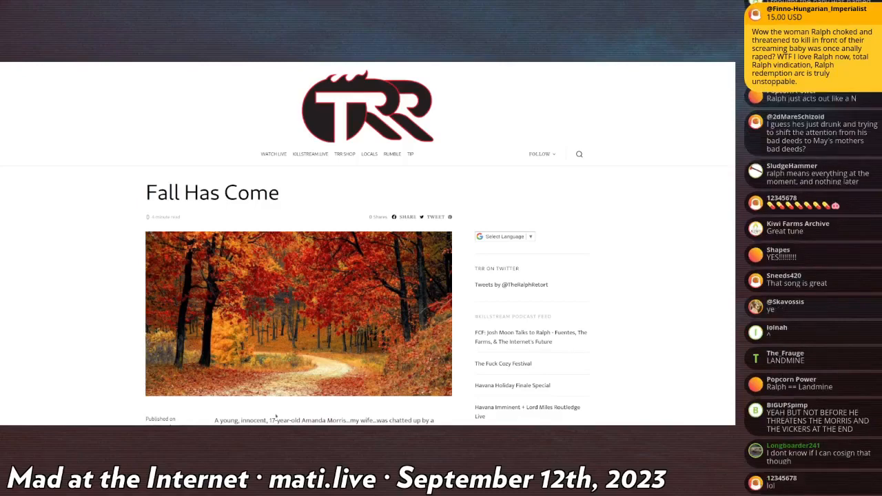
{"action": "scroll", "scroll_direction": "down", "scroll_amount": 3}
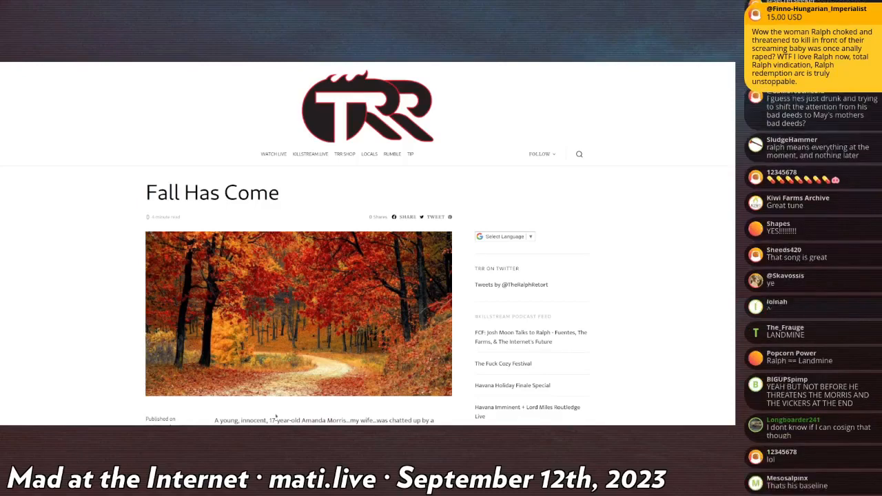